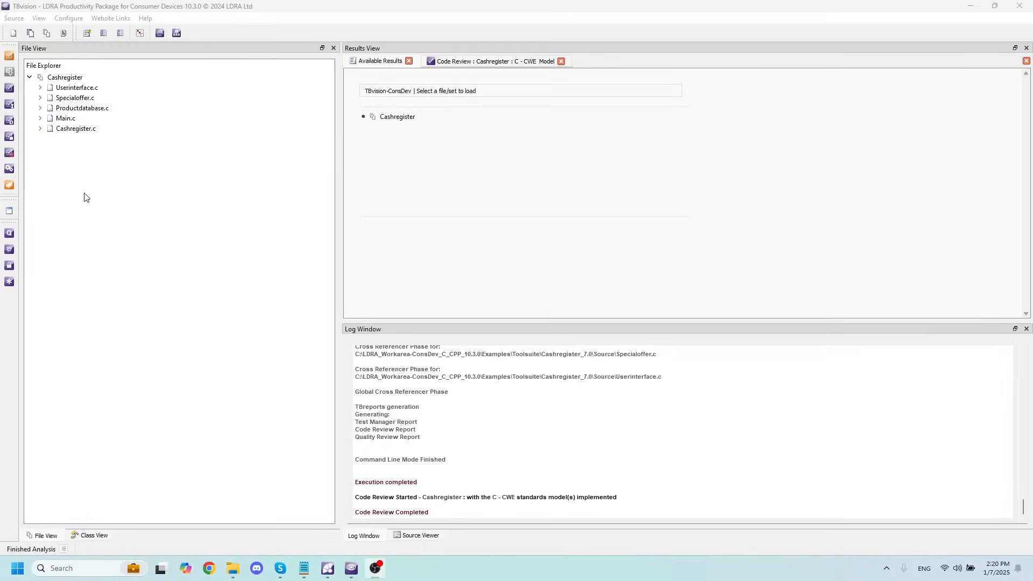
mouse_move(107, 196)
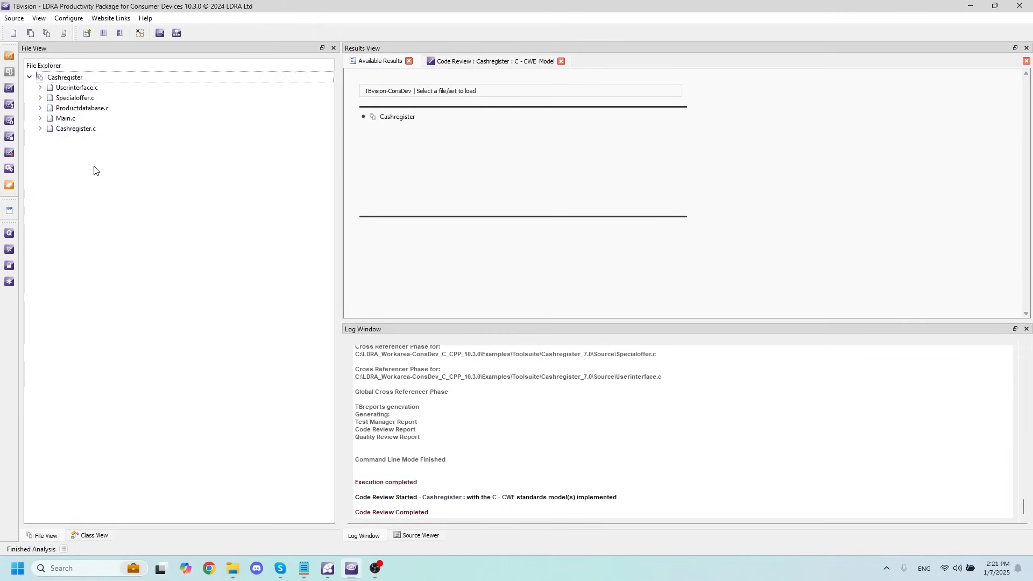
mouse_move(109, 167)
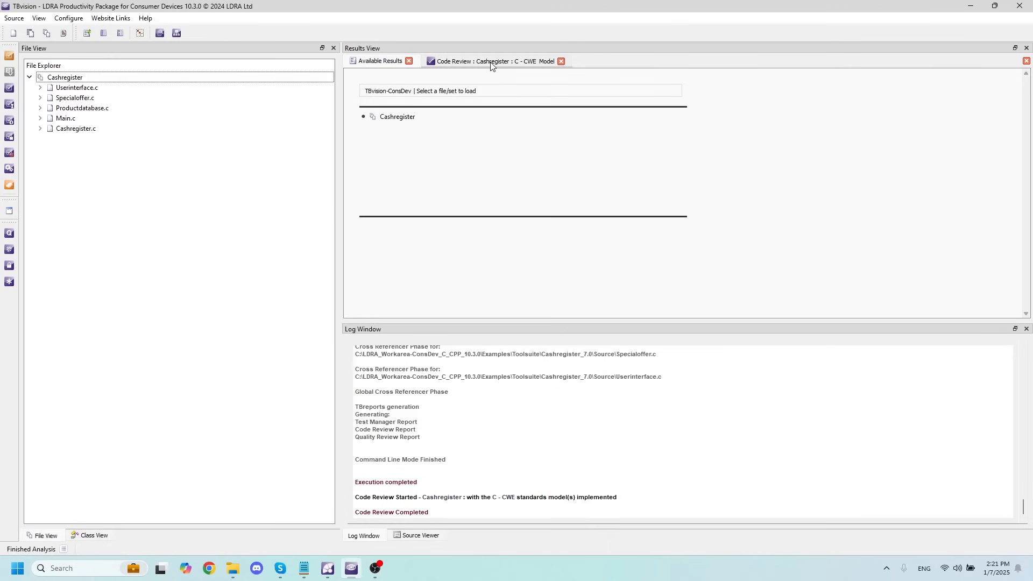
Show the Cashregister CWE code review results and select addProduct's reducible-scope violation
double_click(396, 116)
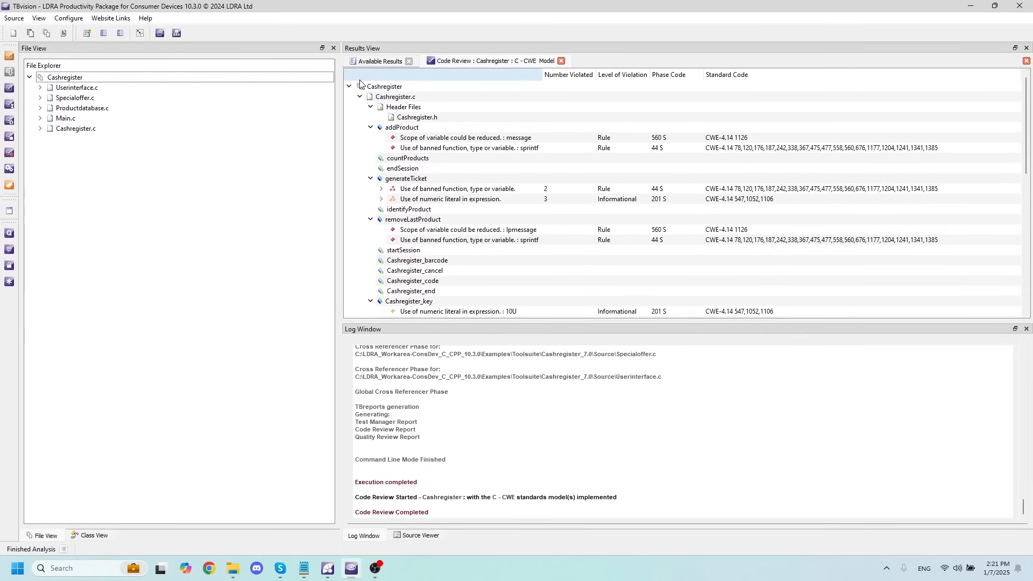
click(465, 137)
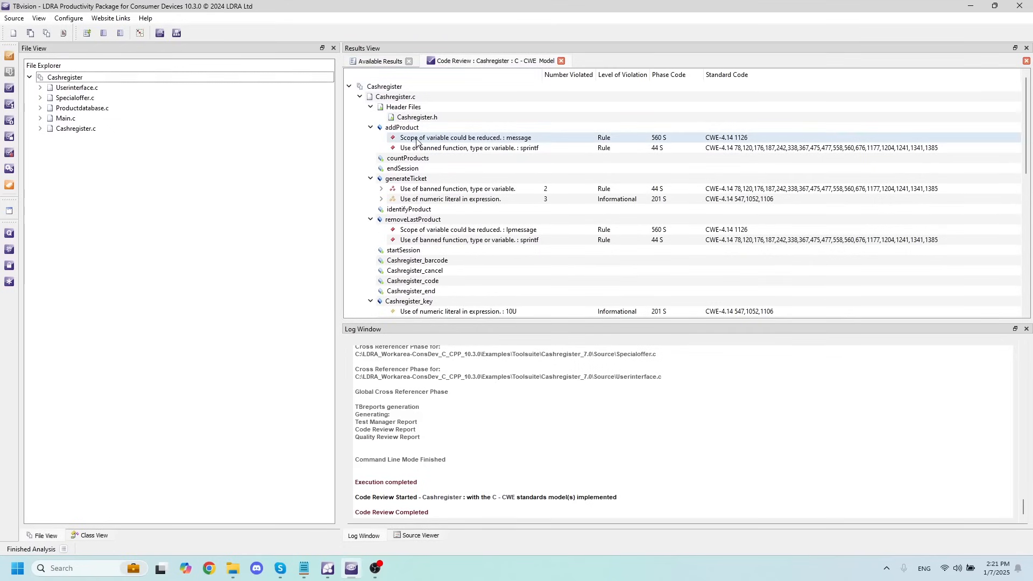
Open Cashregister.c in Notepad++ at the flagged message declaration on line 57
double_click(465, 136)
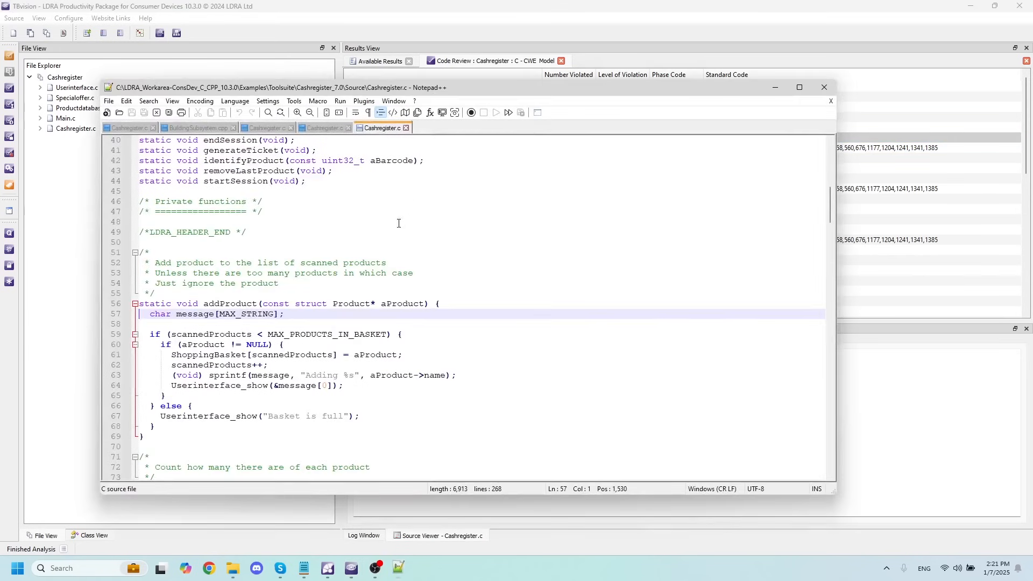
double_click(260, 313)
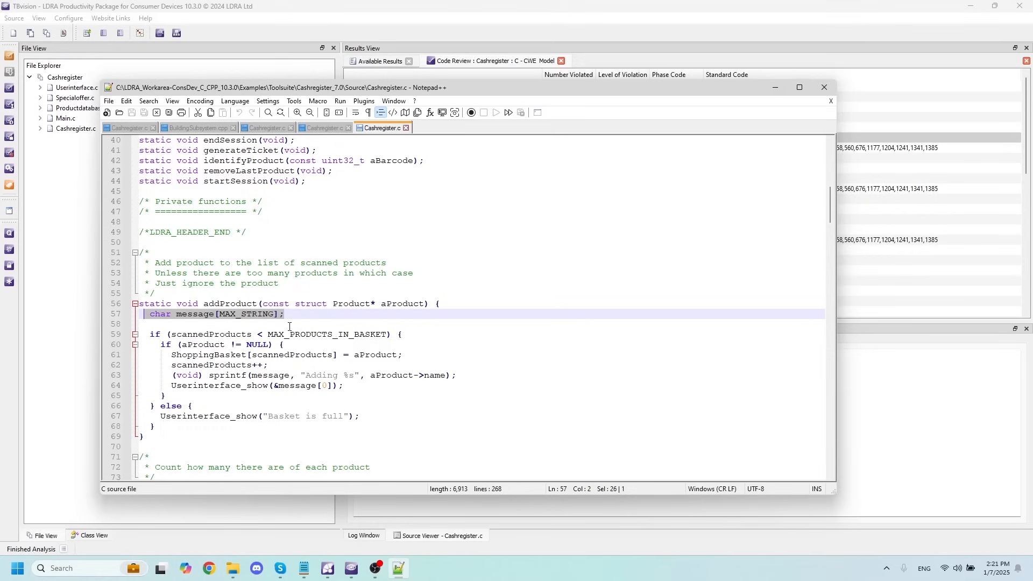
mouse_move(268, 319)
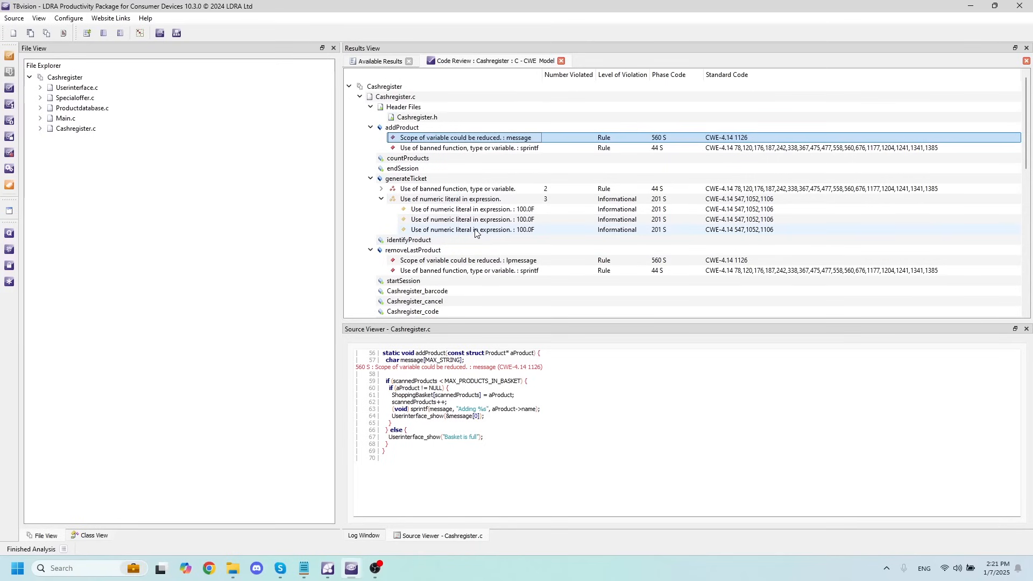
Exclude the third 100.0F numeric-literal violation in generateTicket individually
right_click(472, 229)
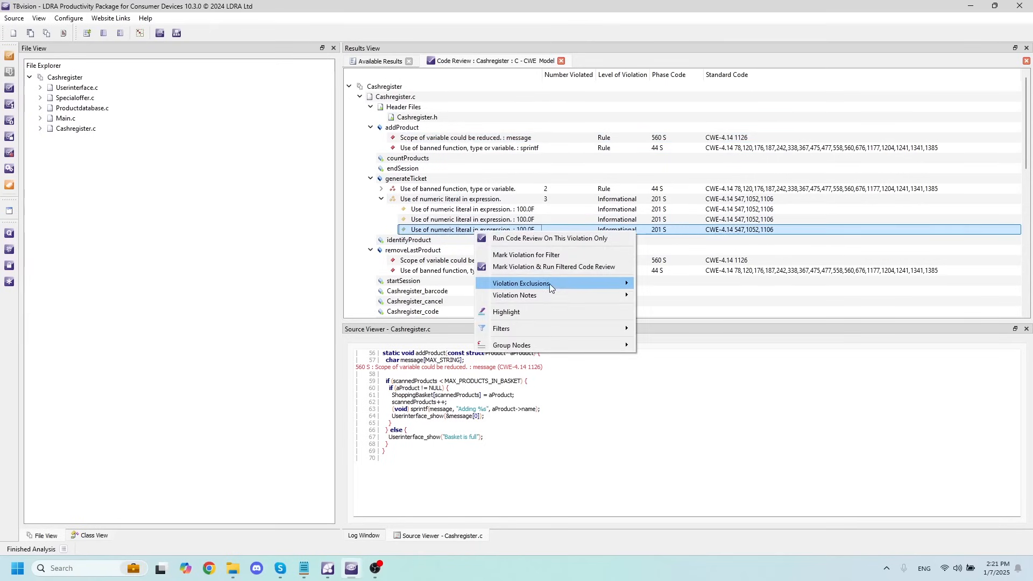
mouse_move(521, 283)
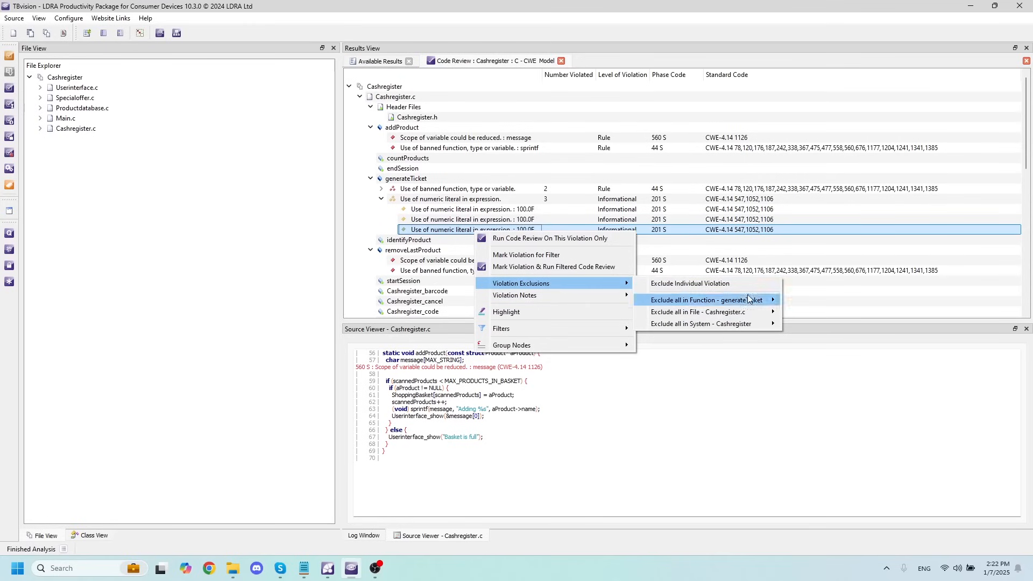
mouse_move(690, 283)
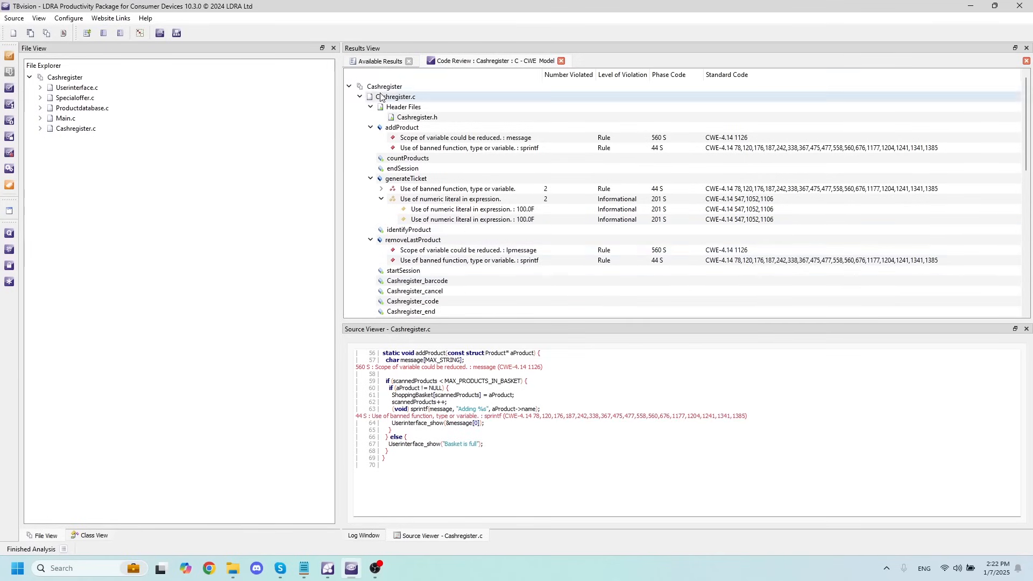
click(385, 87)
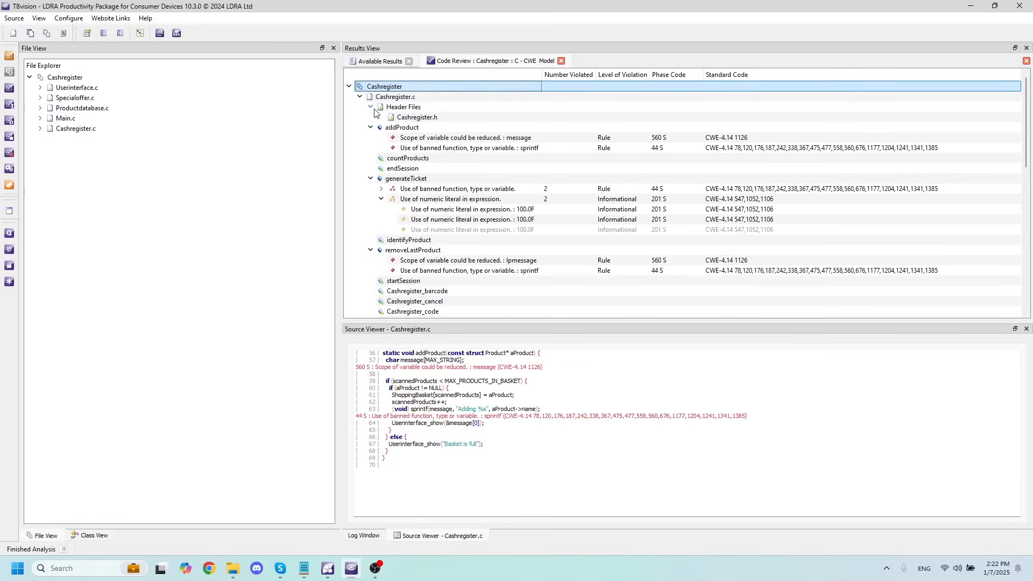
click(471, 229)
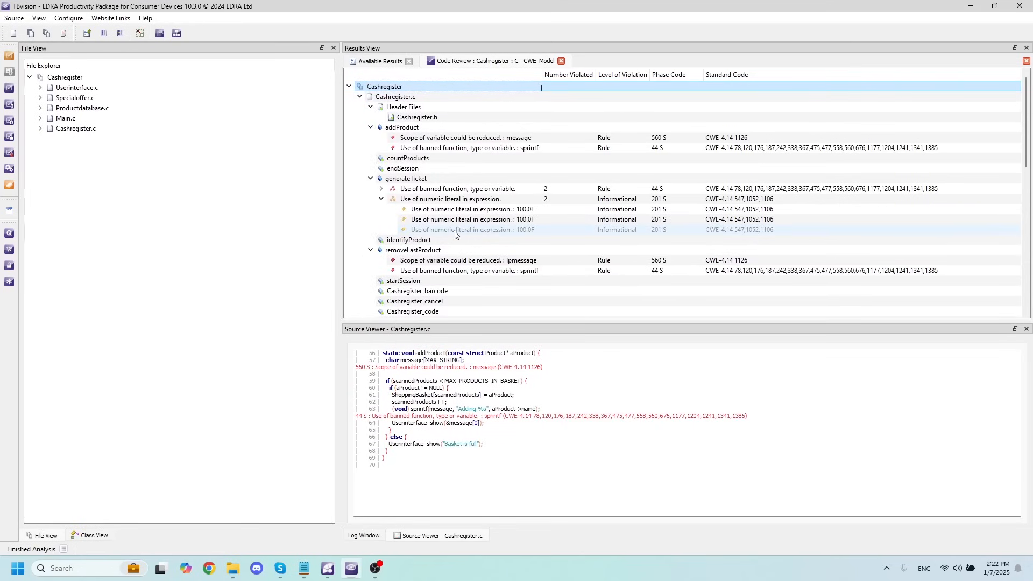
mouse_move(753, 236)
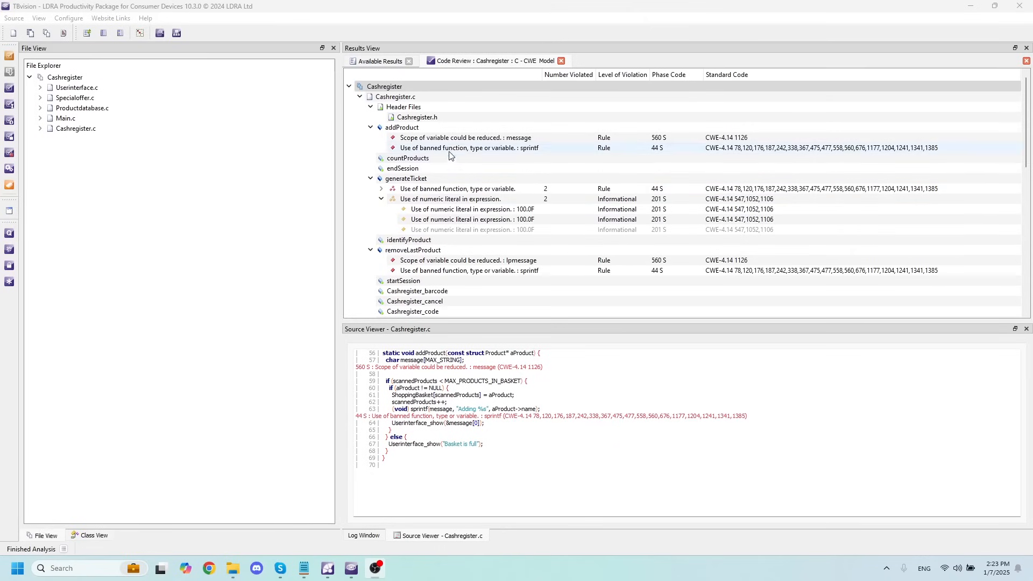
click(384, 86)
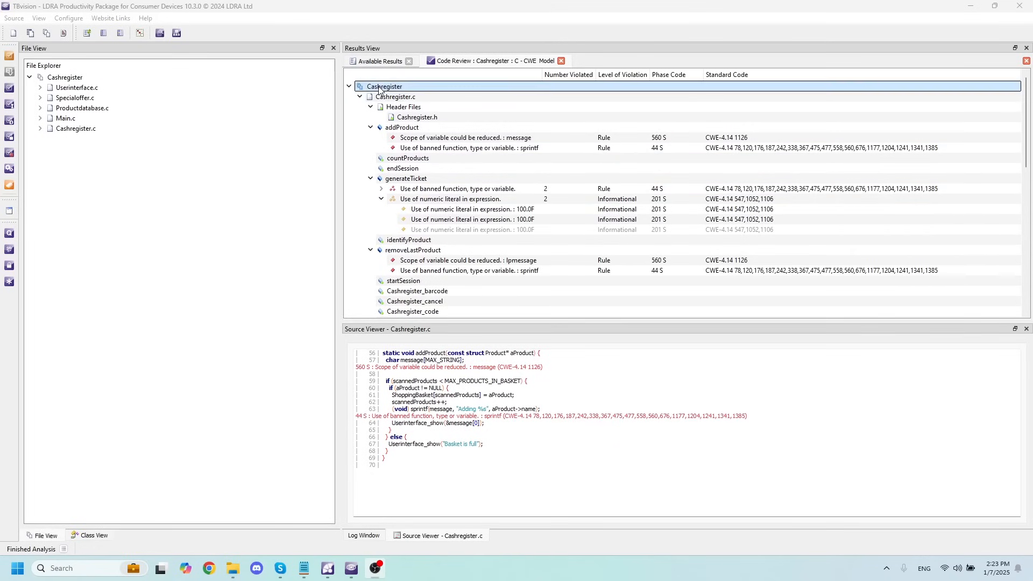
View the code review report for the Cashregister system
right_click(384, 86)
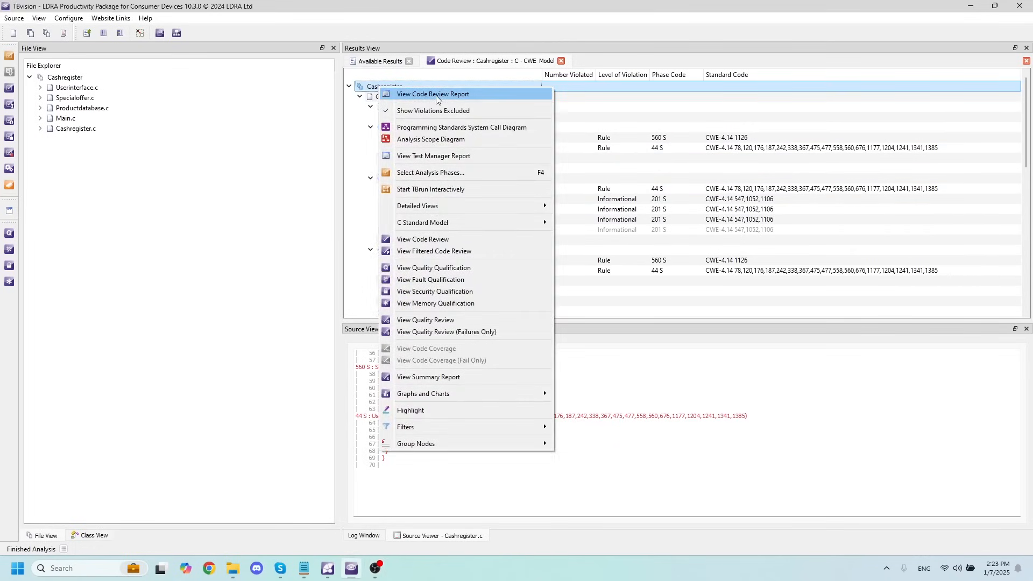
click(432, 93)
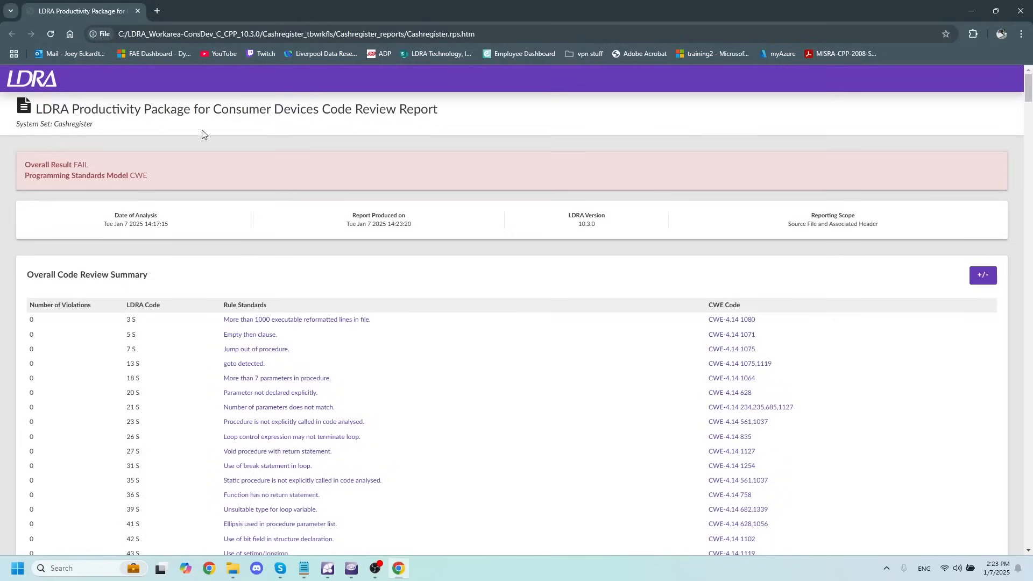
mouse_move(347, 260)
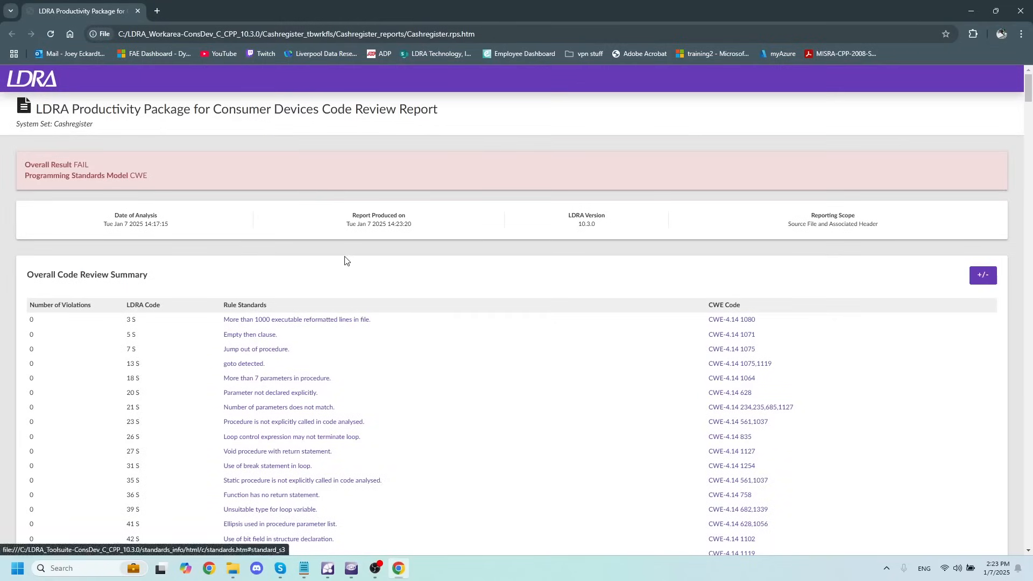
Scroll the code review report down to the Violation Exclusions Summary with the excluded 201 S violation
scroll(down, 3)
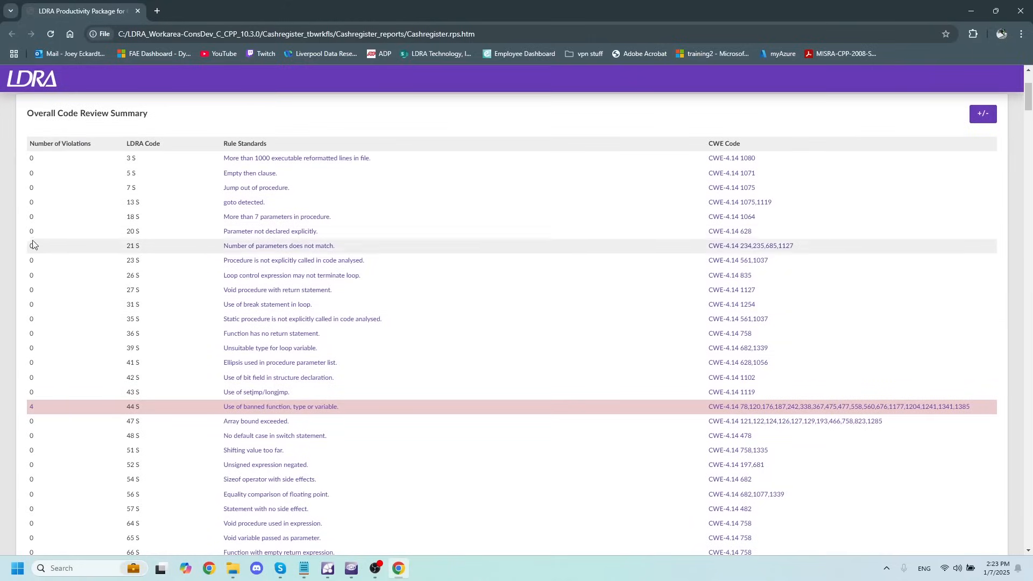
mouse_move(112, 450)
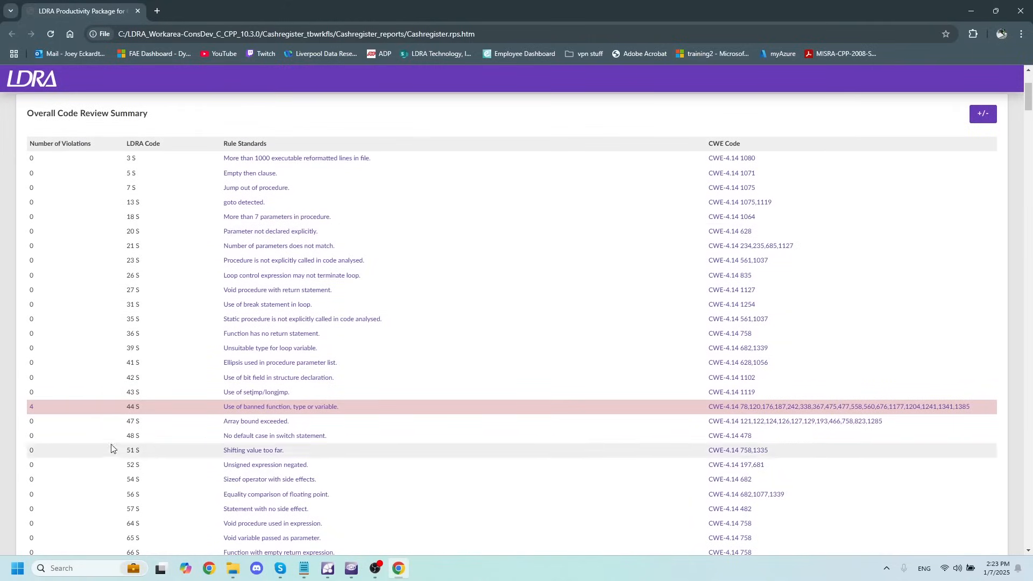
scroll(down, 3)
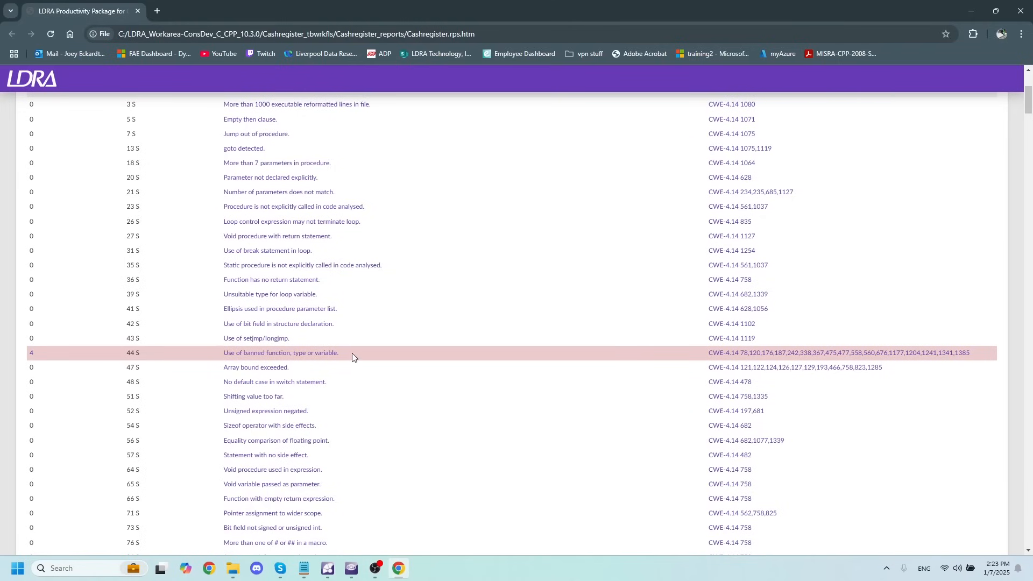
mouse_move(428, 286)
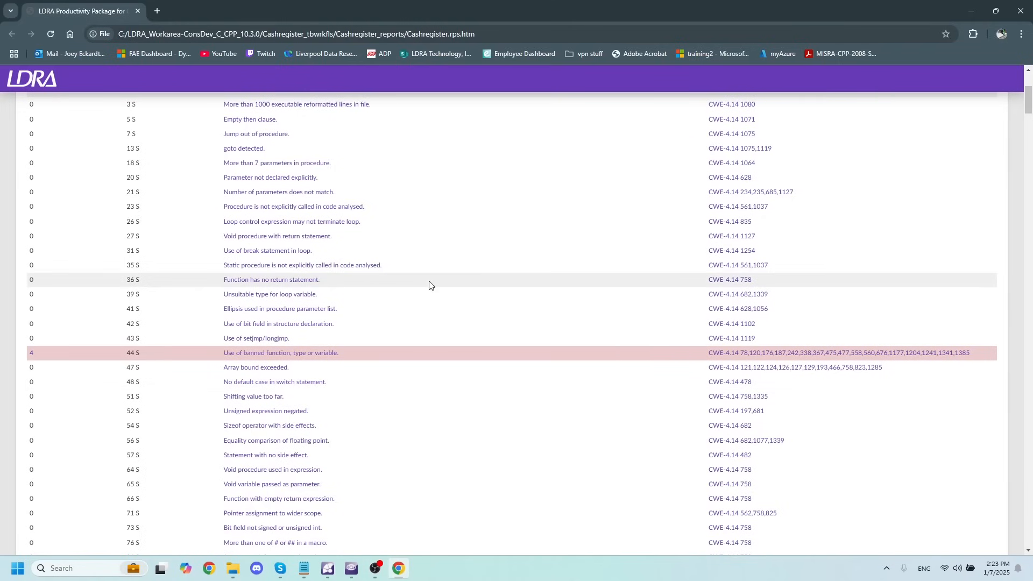
scroll(down, 3)
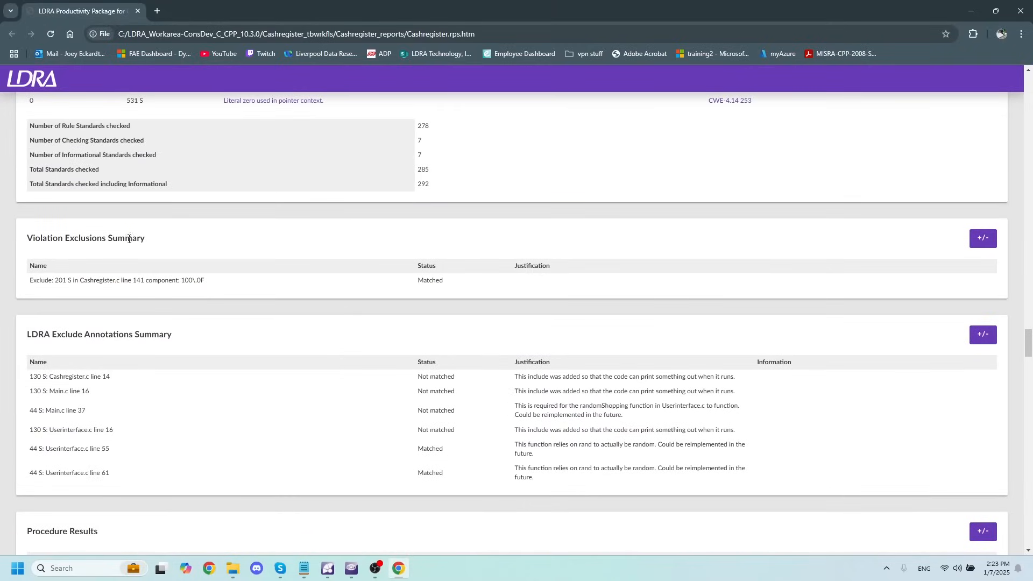
mouse_move(368, 298)
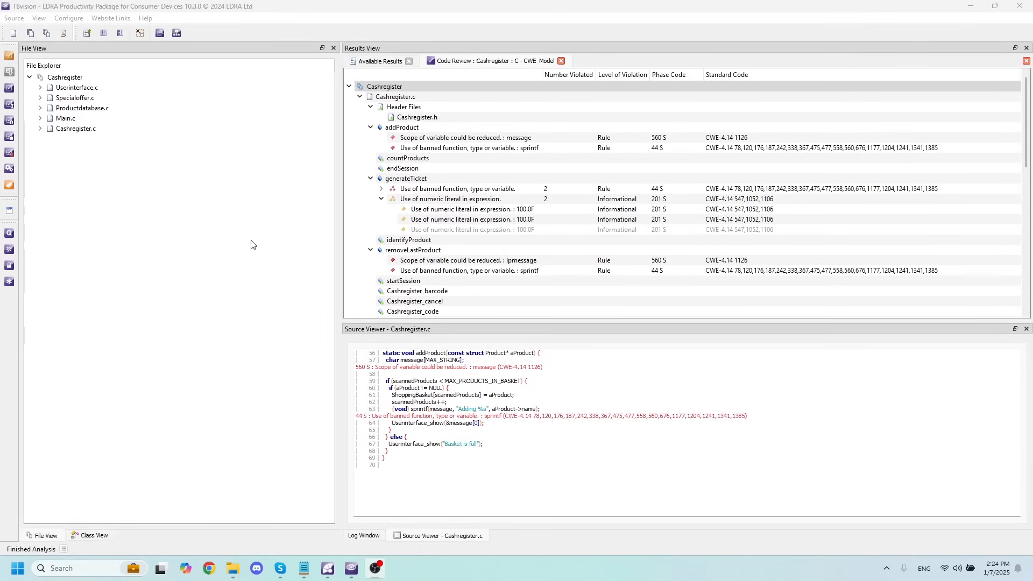
mouse_move(243, 247)
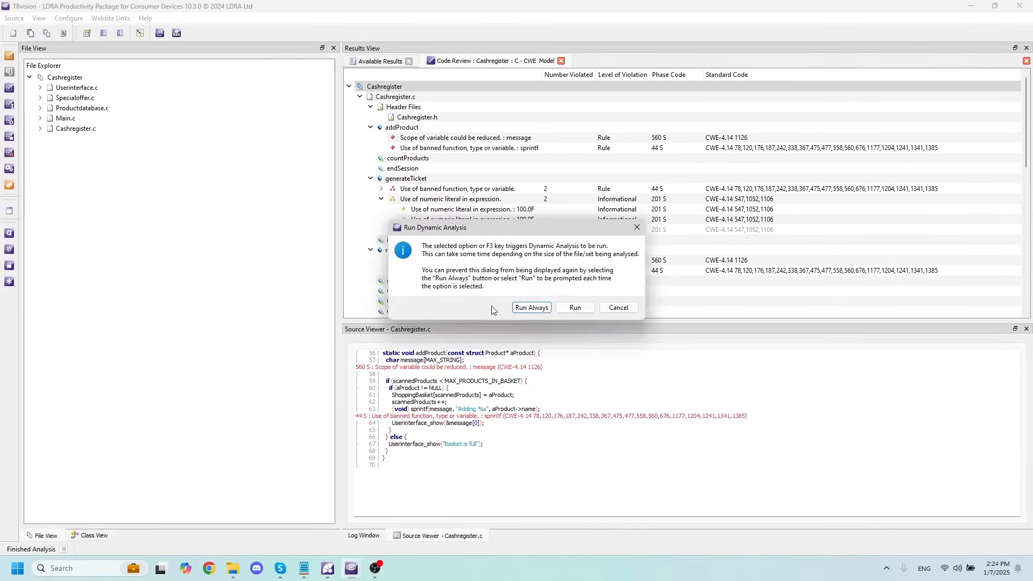
Run dynamic analysis on the Cashregister project until it finishes
click(574, 308)
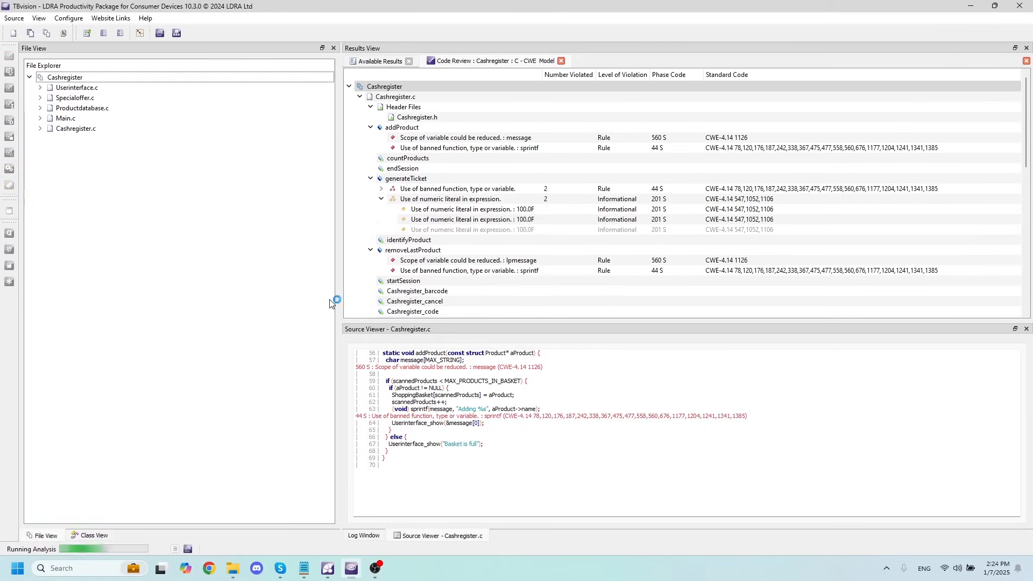
mouse_move(280, 297)
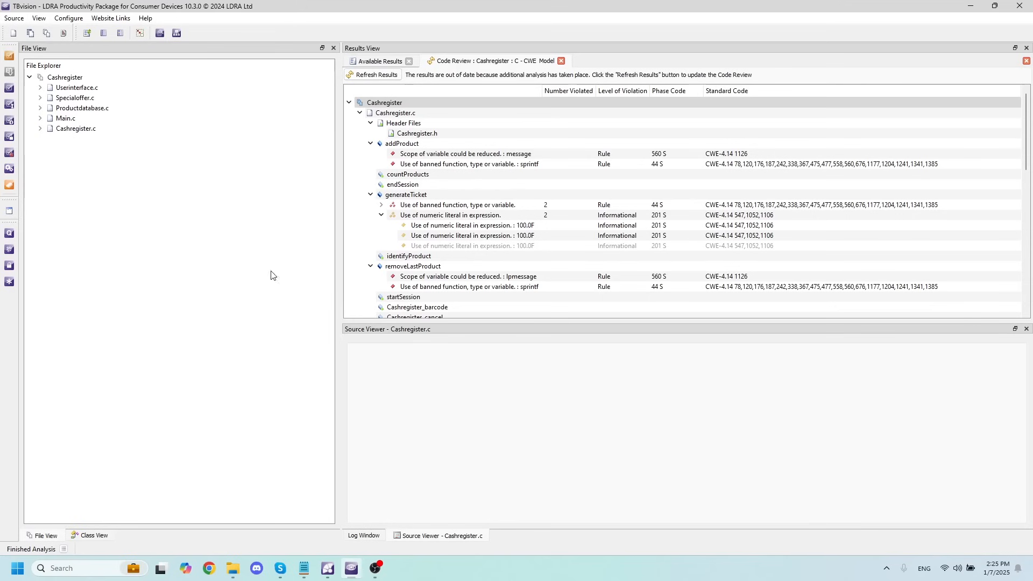
View code coverage results for the Cashregister project, showing failed statement and branch coverage
right_click(64, 77)
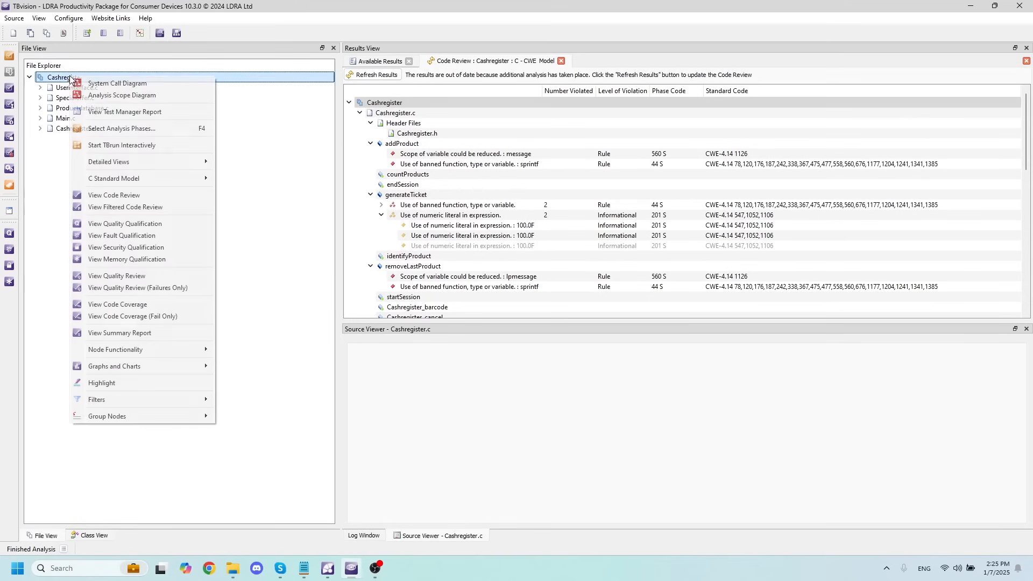
mouse_move(125, 247)
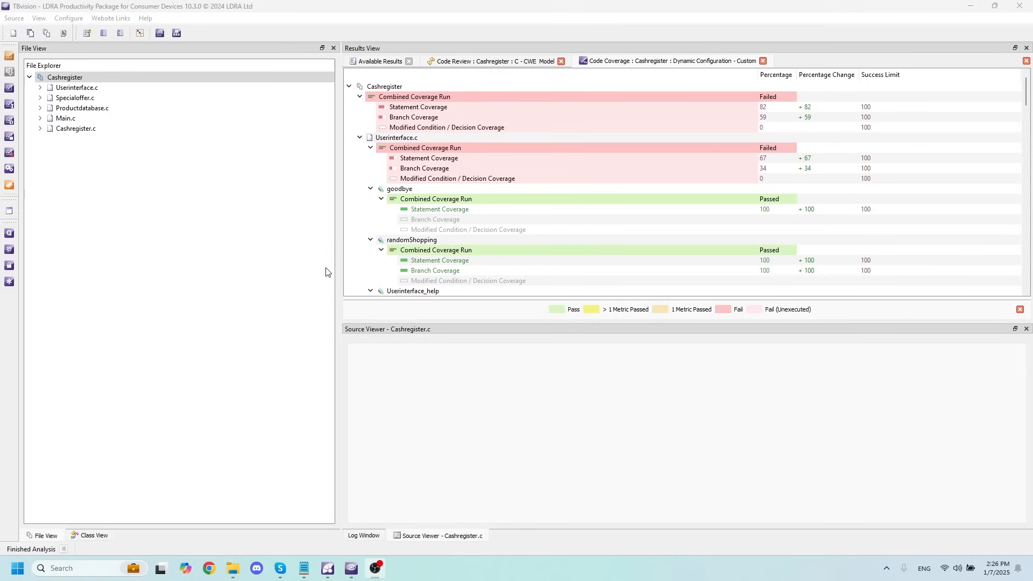
mouse_move(245, 182)
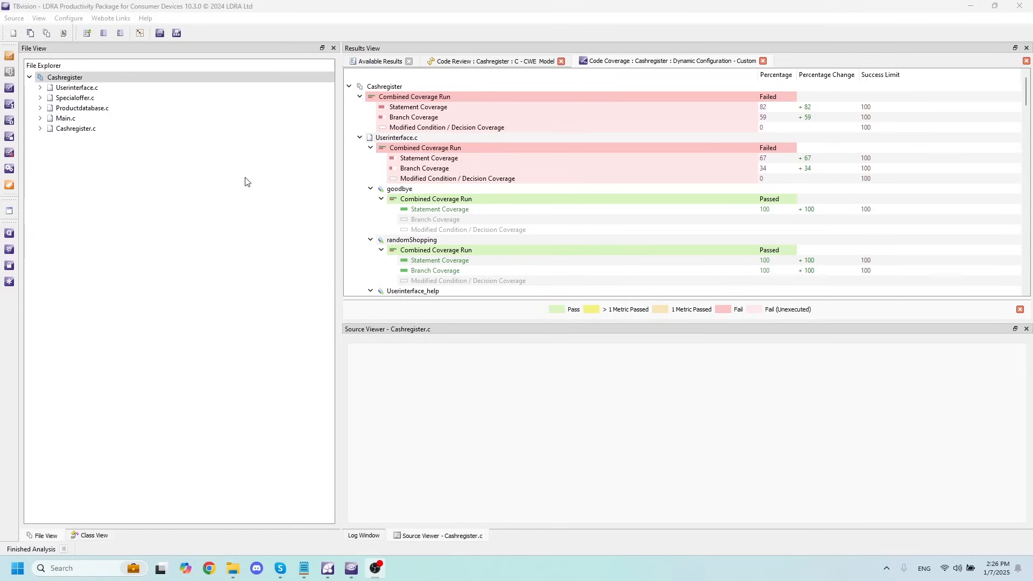
mouse_move(204, 176)
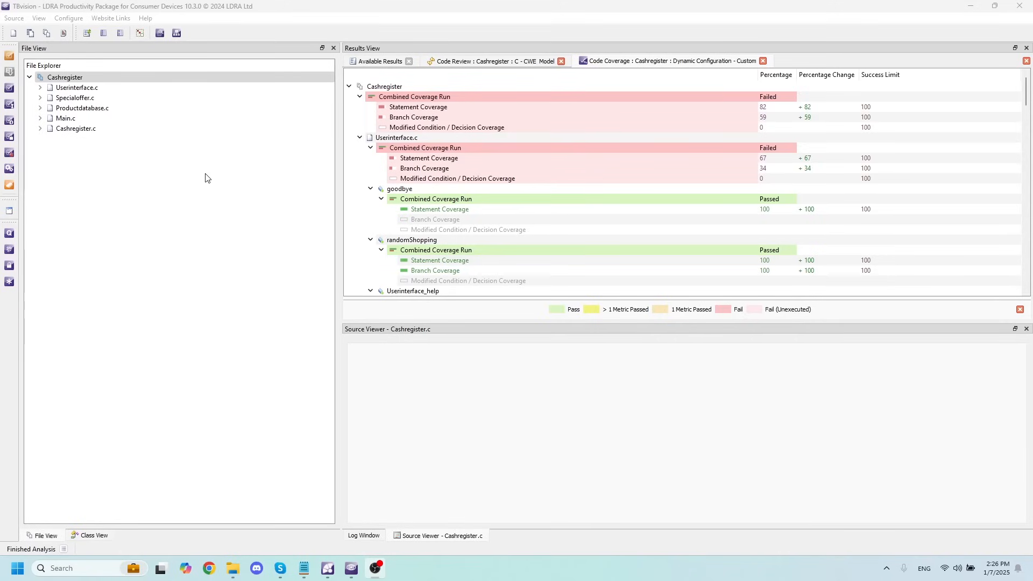
mouse_move(210, 176)
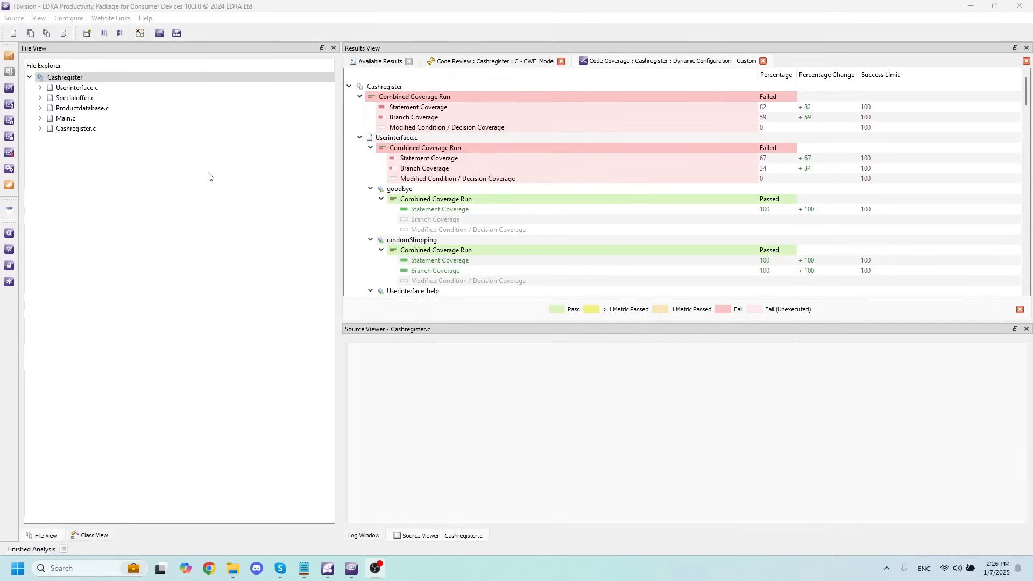
mouse_move(178, 159)
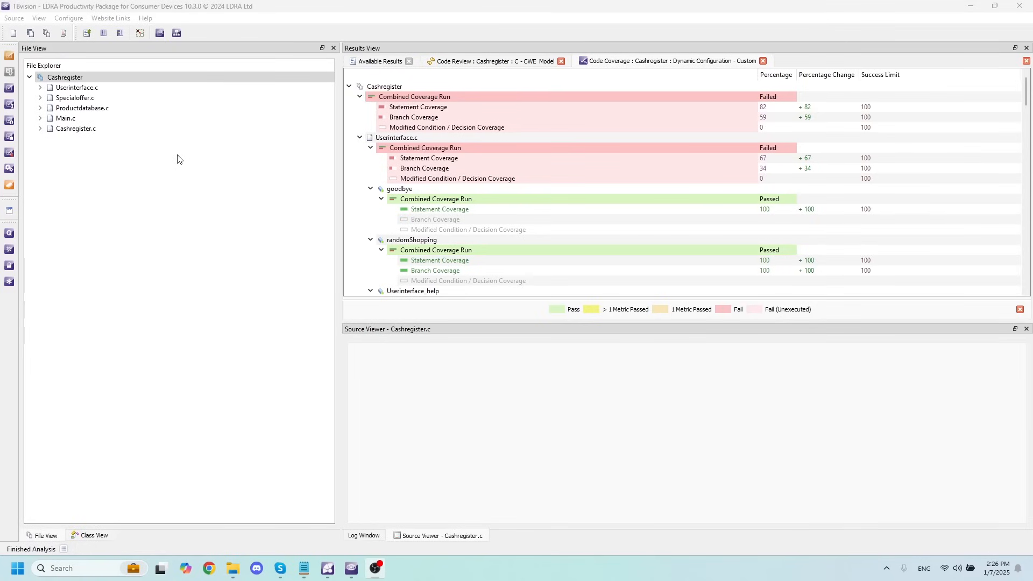
mouse_move(160, 60)
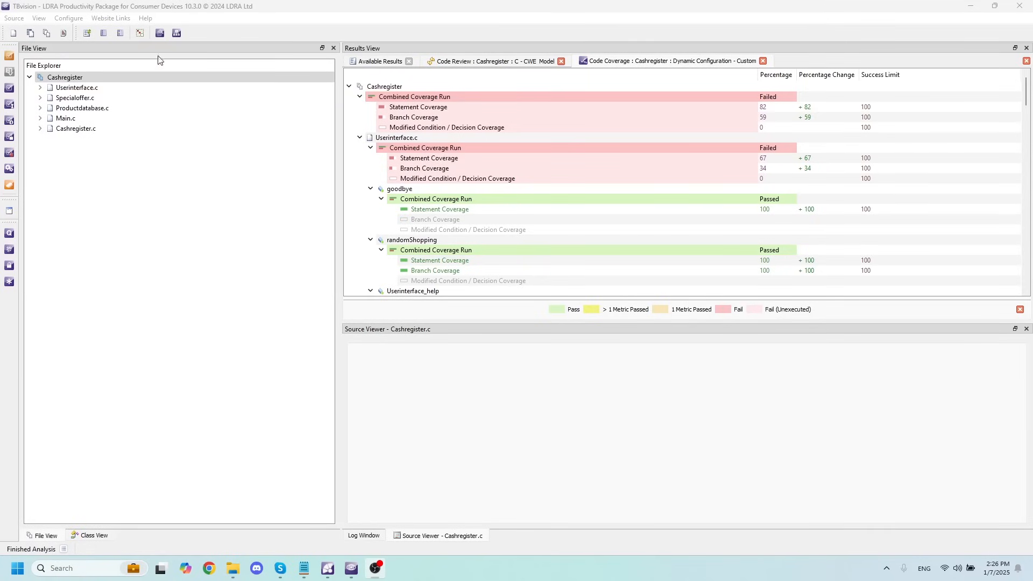
Generate the Security Reports preset for the Cashregister project via TBreports
click(159, 34)
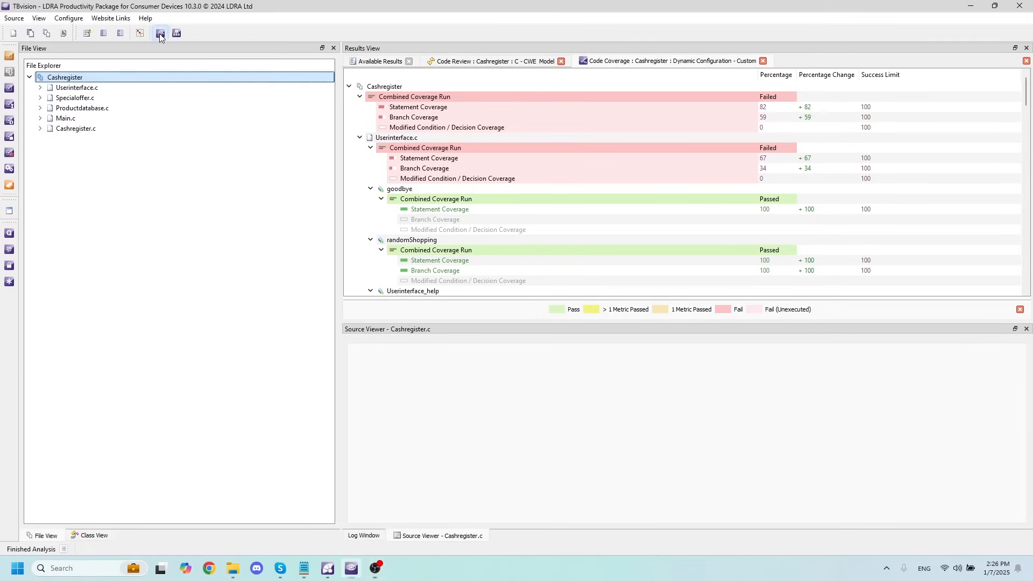
click(159, 33)
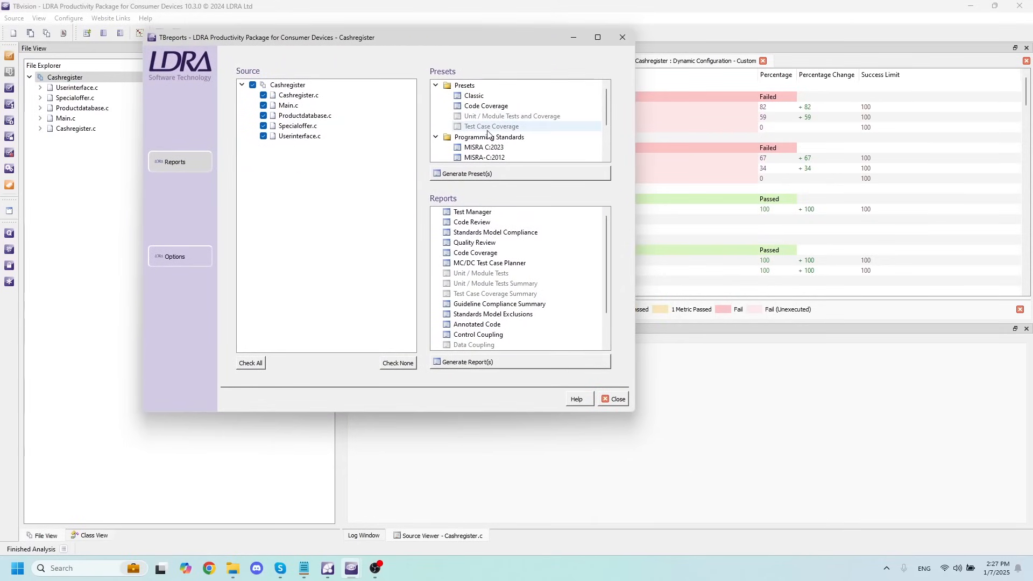
scroll(down, 3)
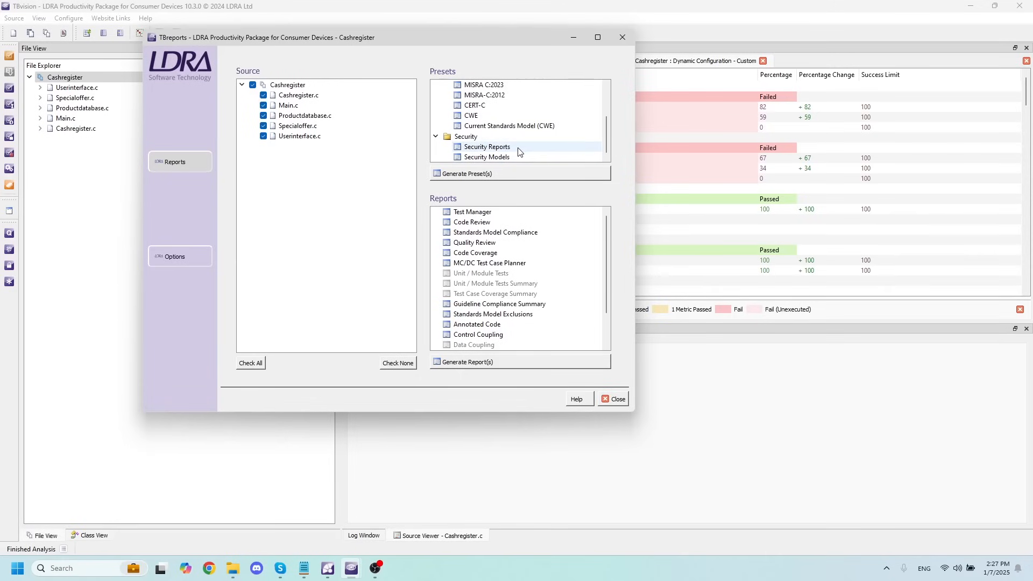
click(486, 147)
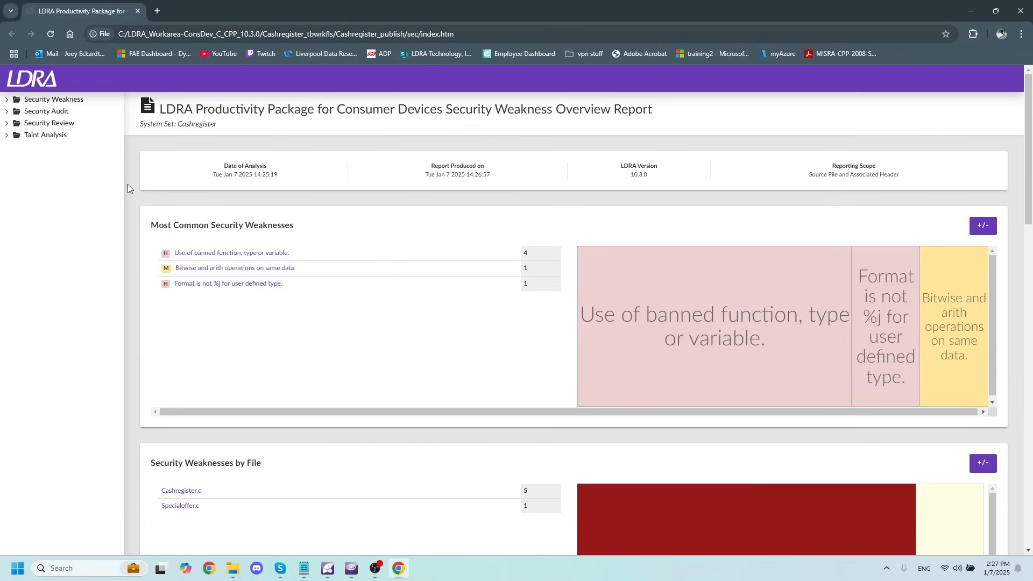
mouse_move(167, 202)
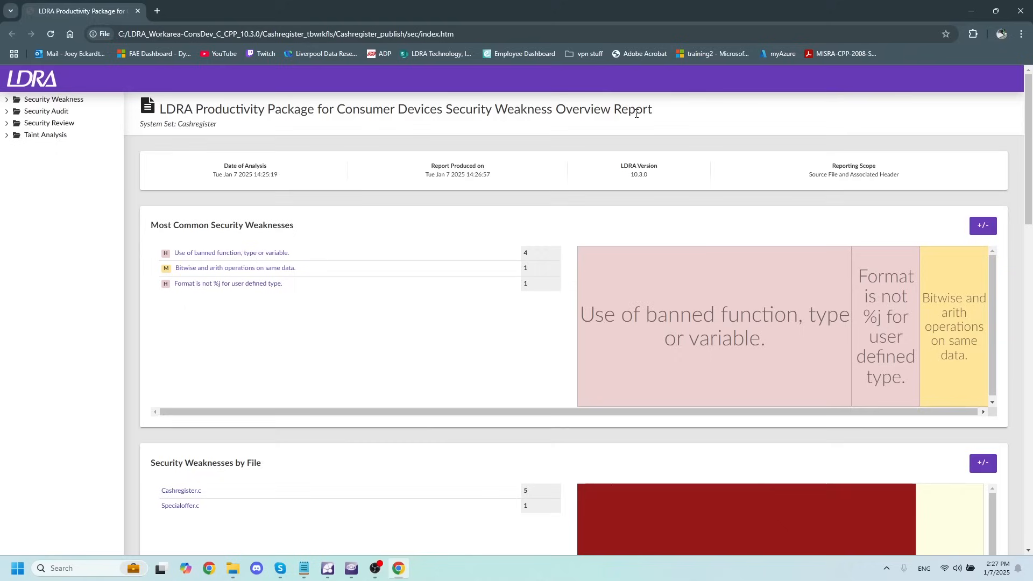
mouse_move(148, 226)
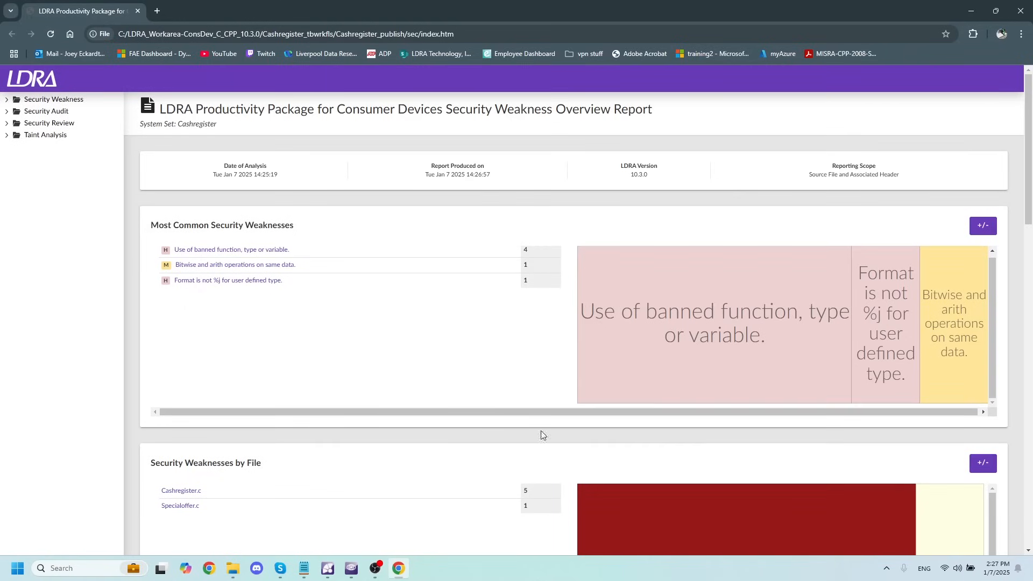
Jump from the Security Weakness Overview to the banned-function weakness details
scroll(down, 3)
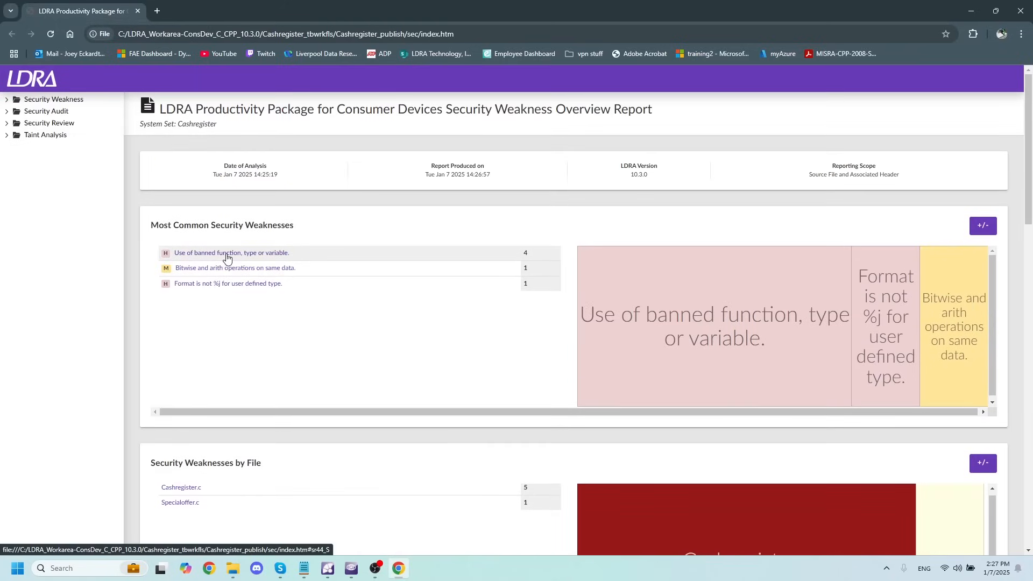
click(231, 252)
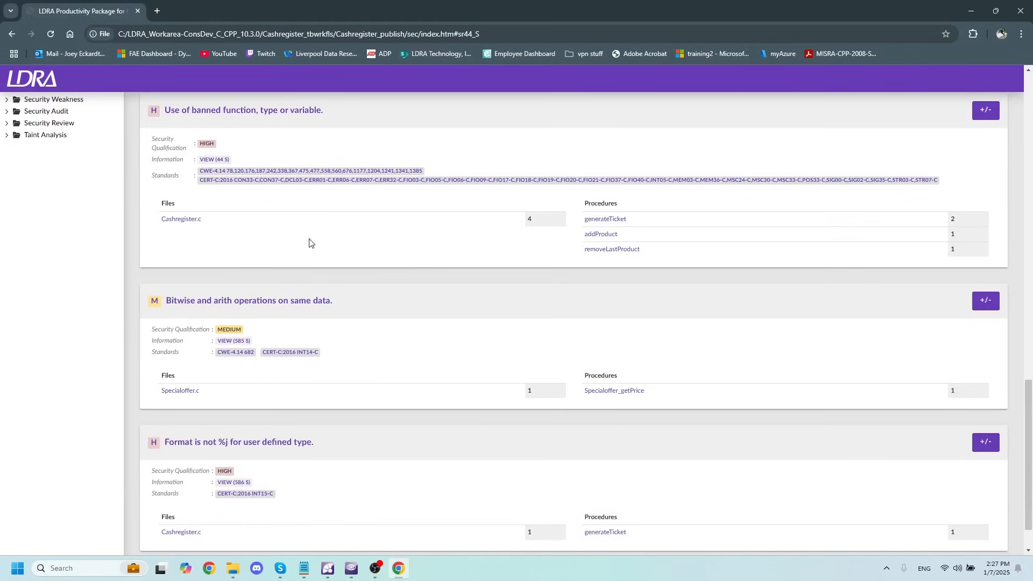
mouse_move(354, 209)
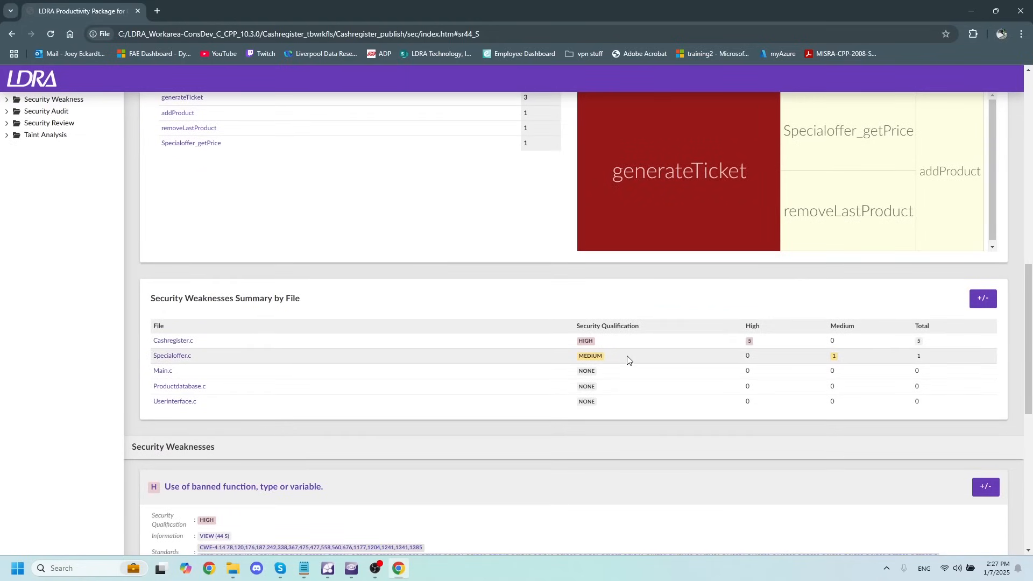
mouse_move(636, 342)
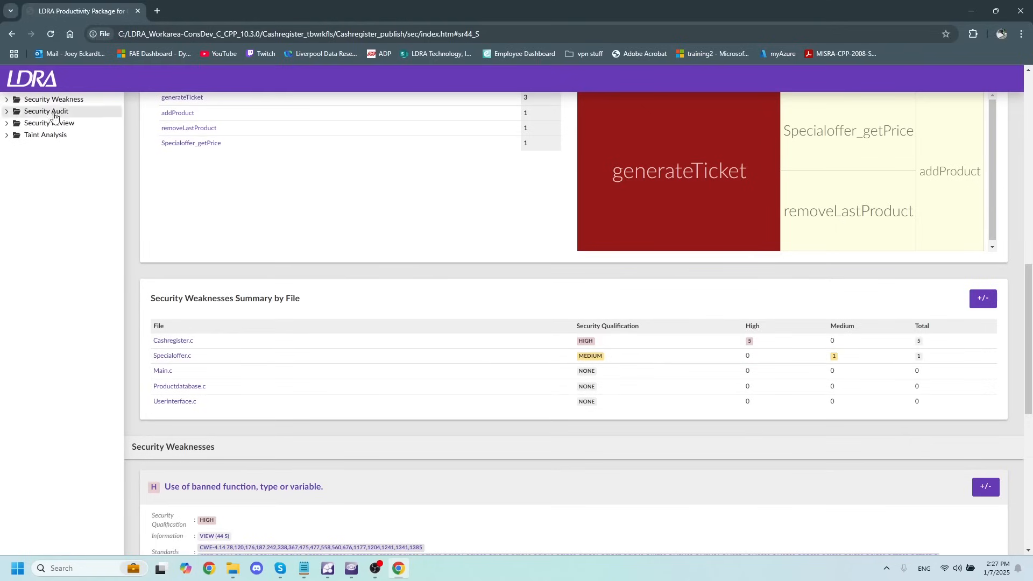
View the Security Audit overview with getchar/printf sources and complexity-ranked key areas
click(46, 111)
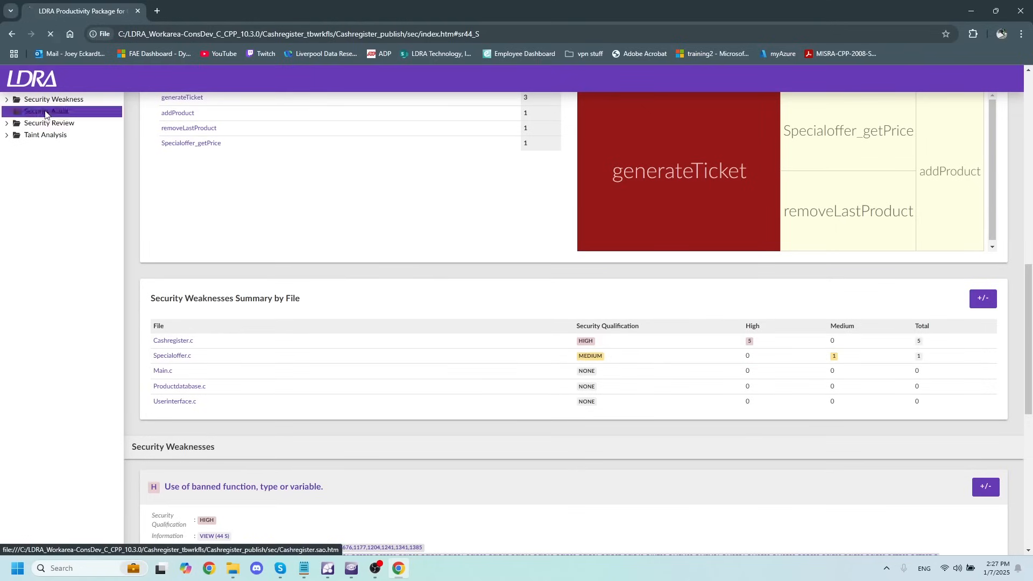
click(47, 111)
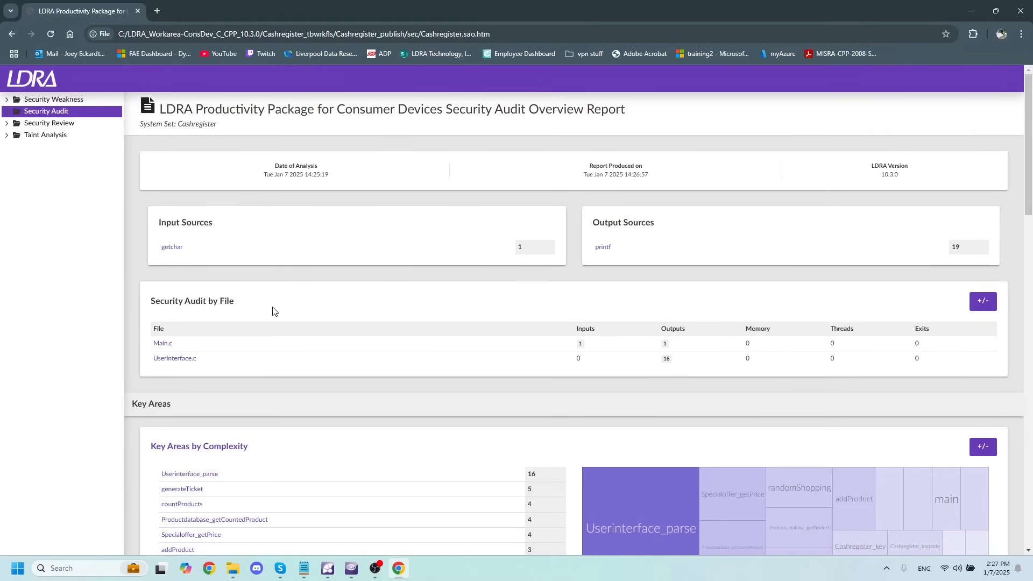
scroll(down, 3)
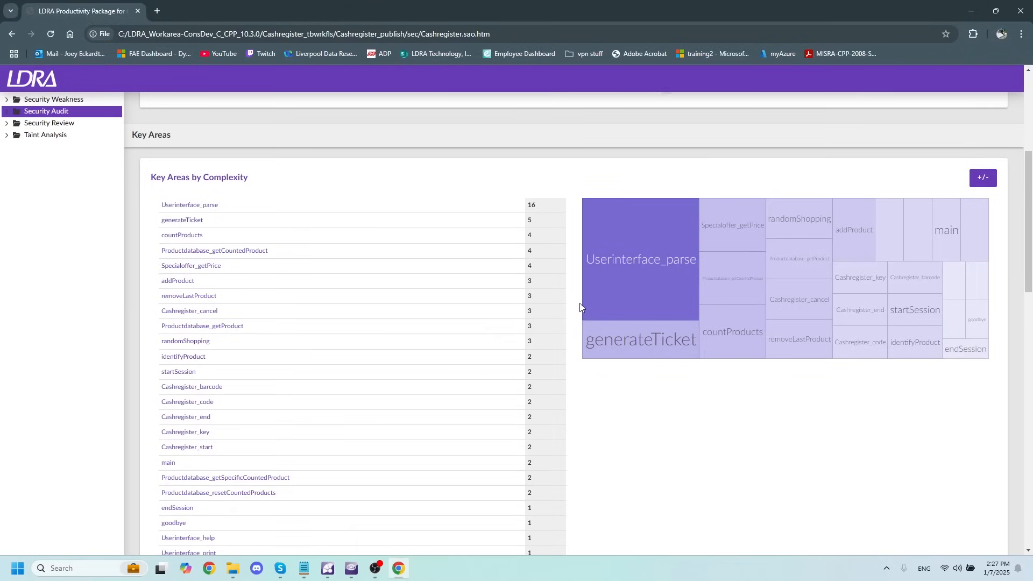
mouse_move(577, 305)
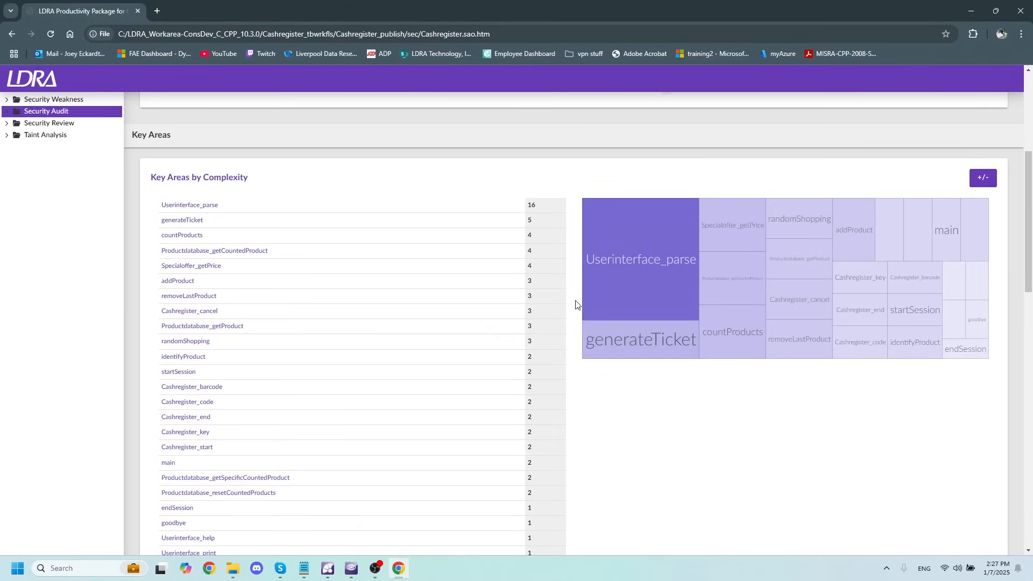
mouse_move(570, 306)
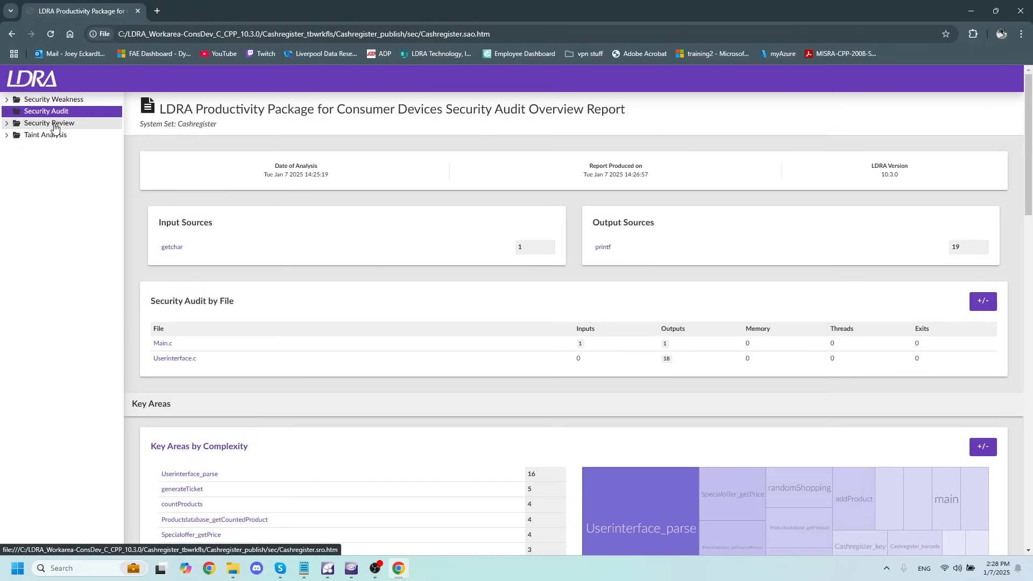
View the Security Review overview with CWE weakness and CERT rules by category
click(49, 123)
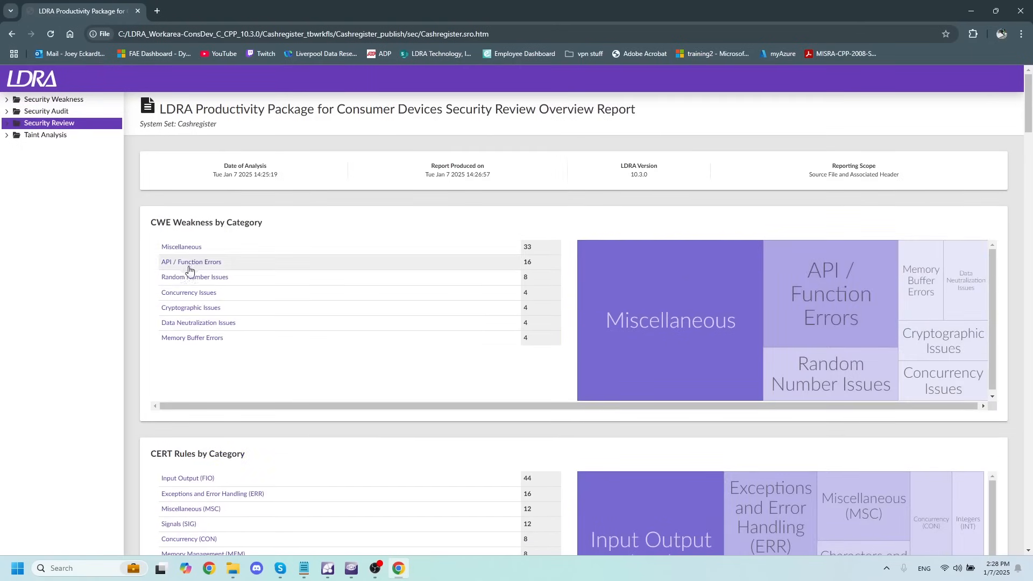
mouse_move(213, 462)
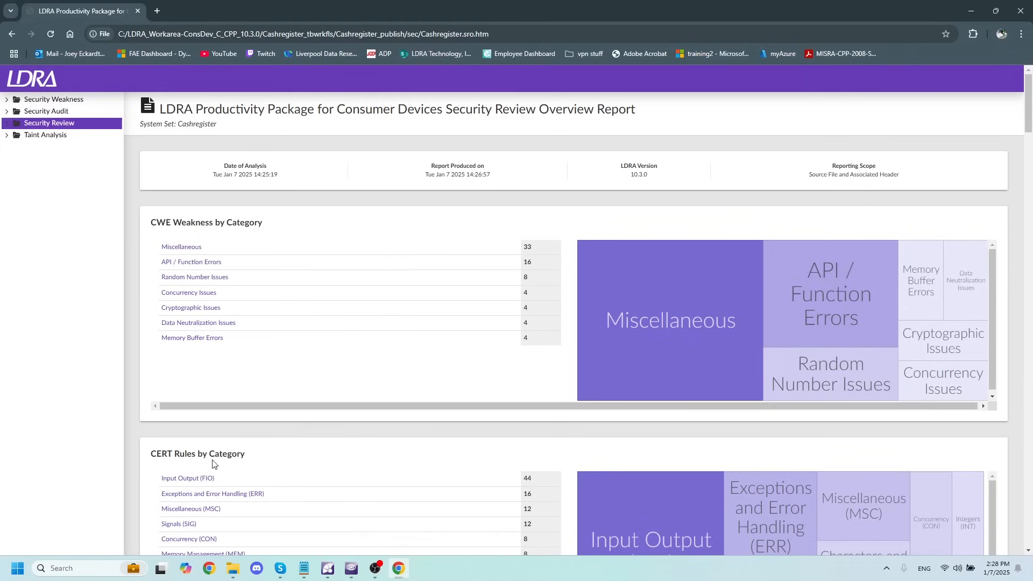
mouse_move(528, 462)
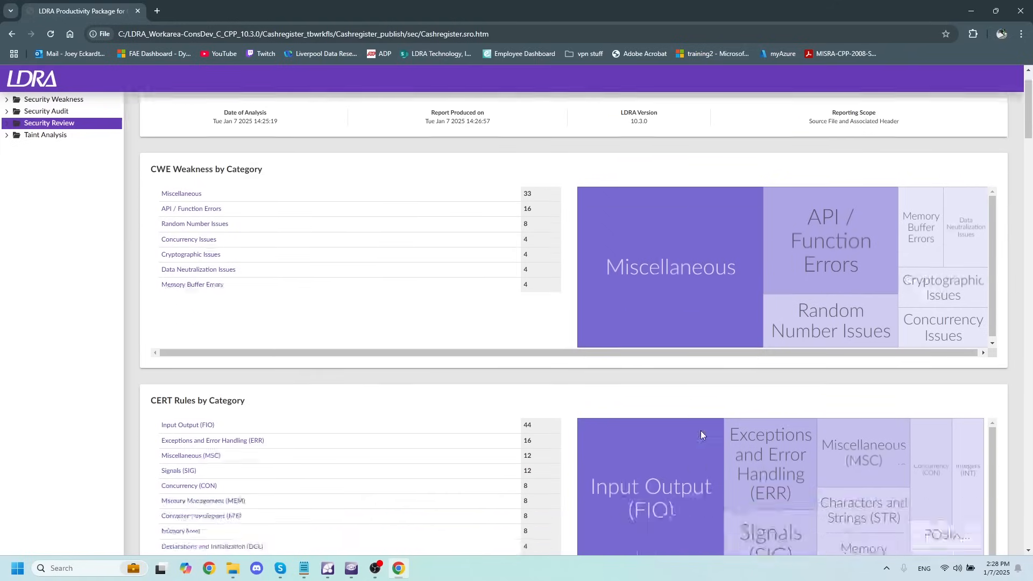
scroll(down, 3)
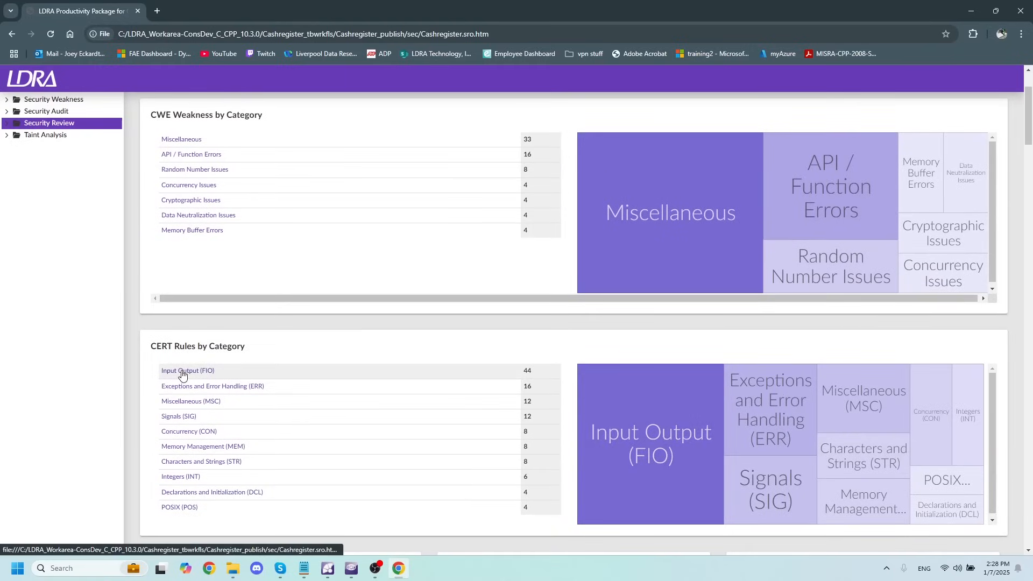
click(187, 370)
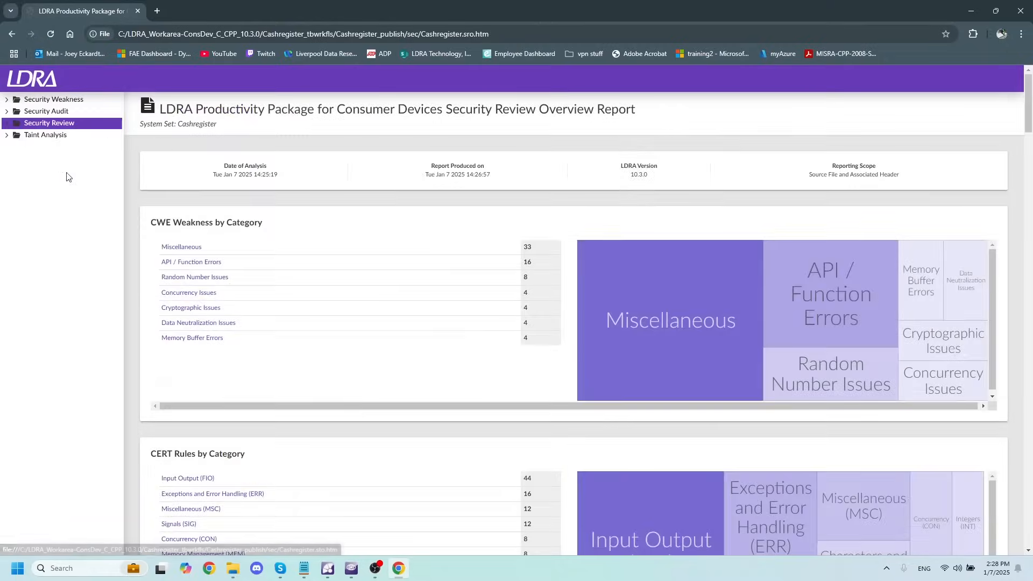
mouse_move(45, 135)
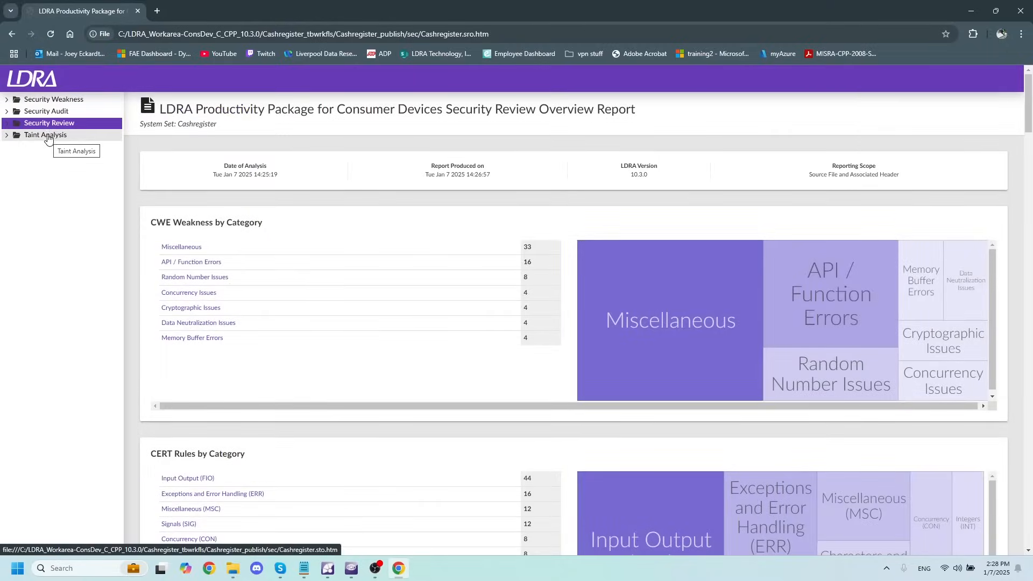
View the Taint Analysis overview with getchar as taint source and the printf sinks
click(45, 135)
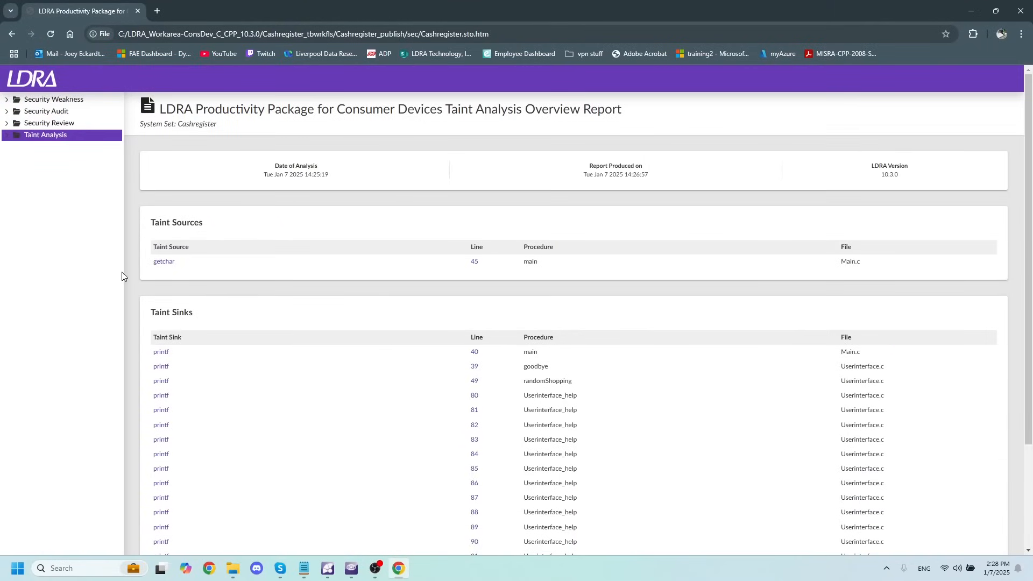
scroll(down, 3)
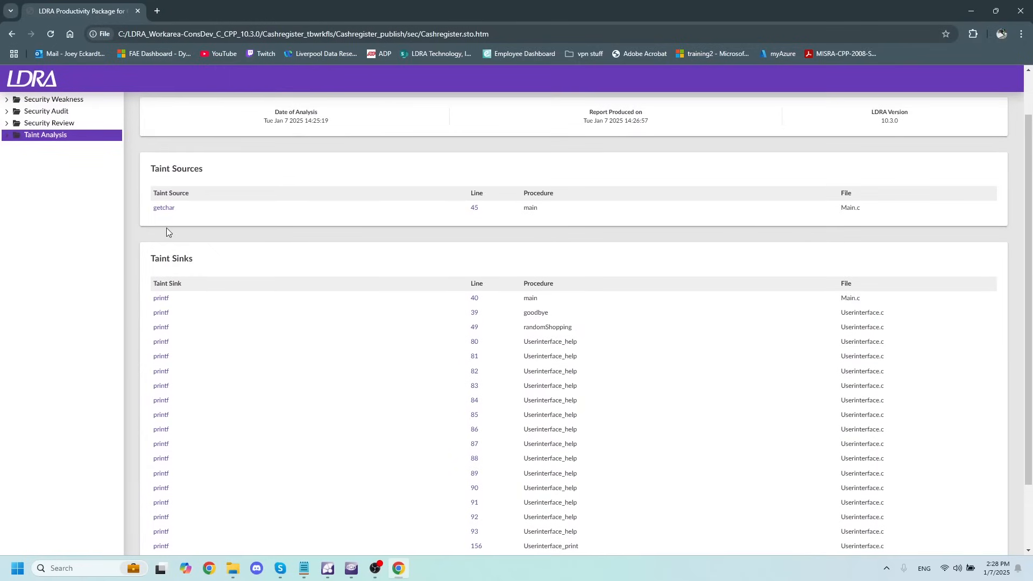
mouse_move(183, 228)
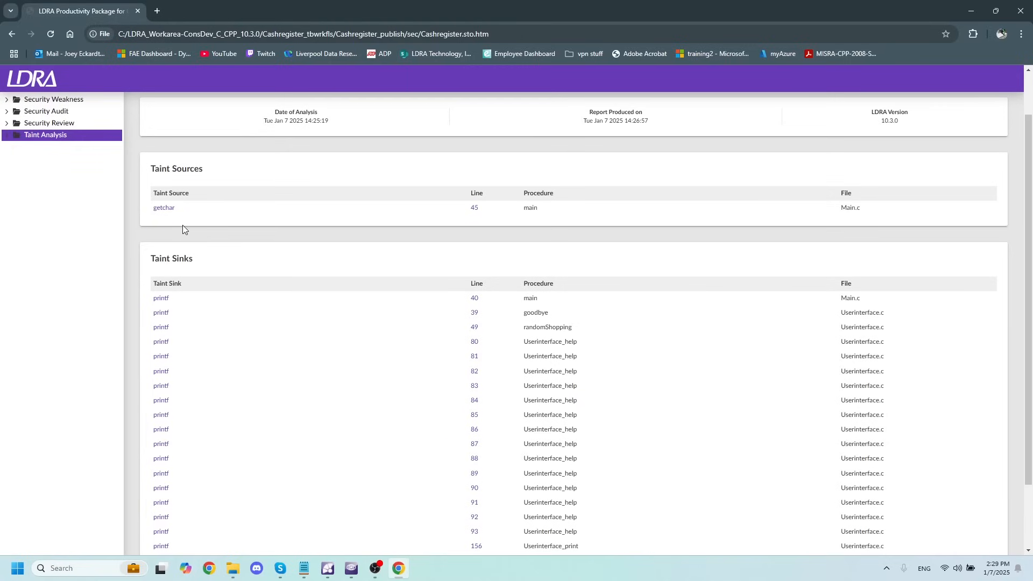
mouse_move(244, 264)
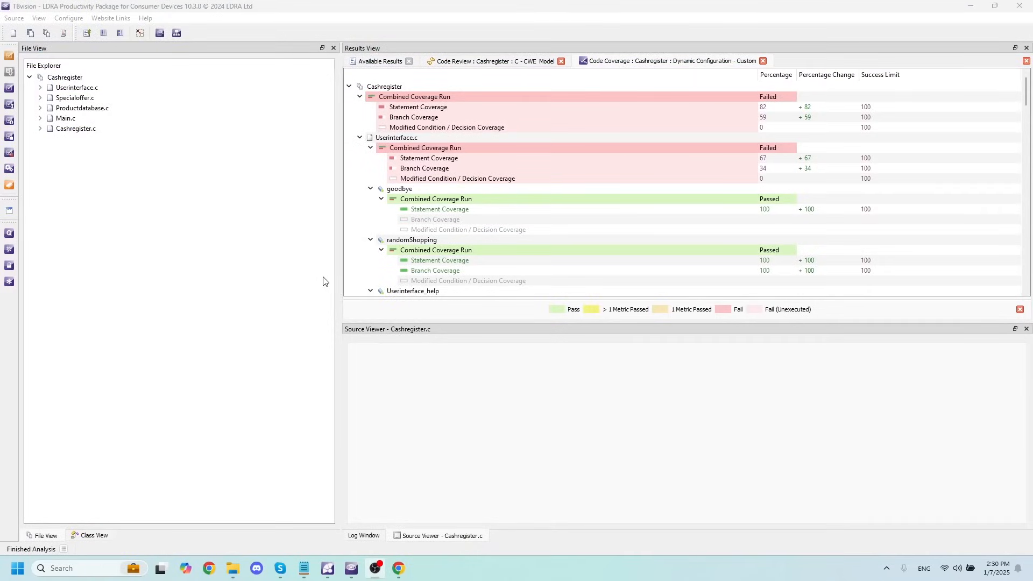
mouse_move(320, 168)
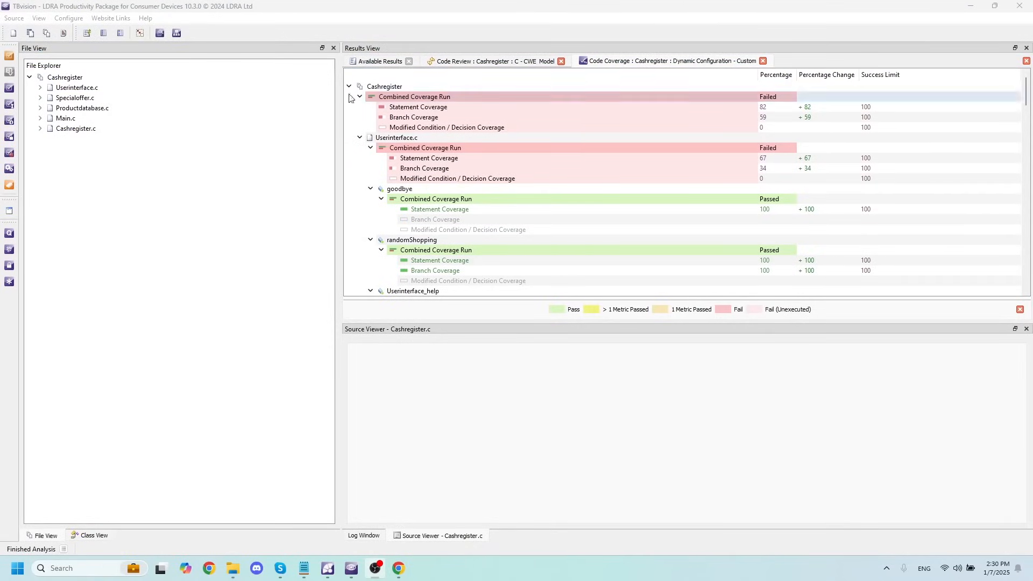
Start an interactive TBrun session from the Cashregister project's context menu
click(396, 138)
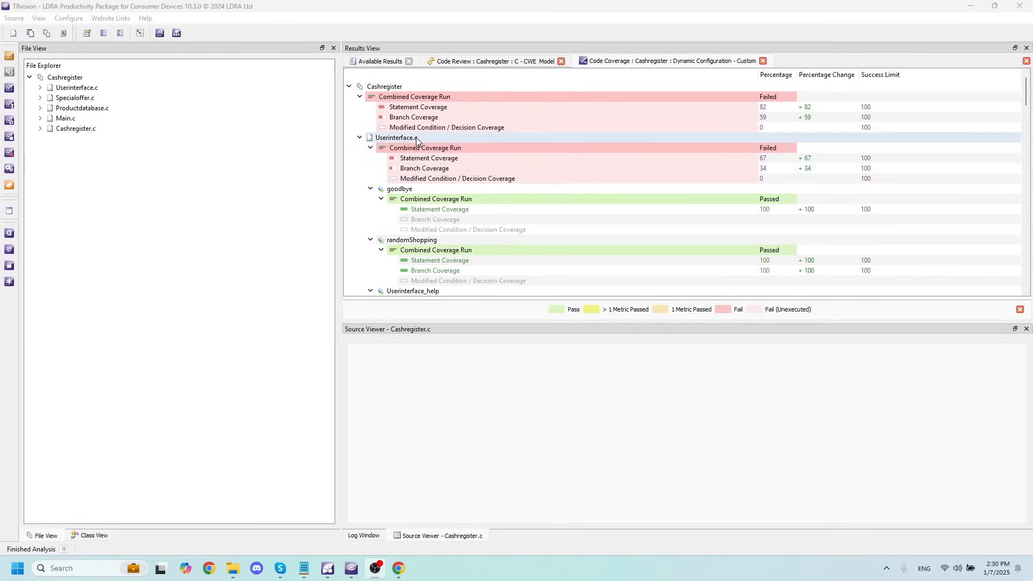
mouse_move(413, 142)
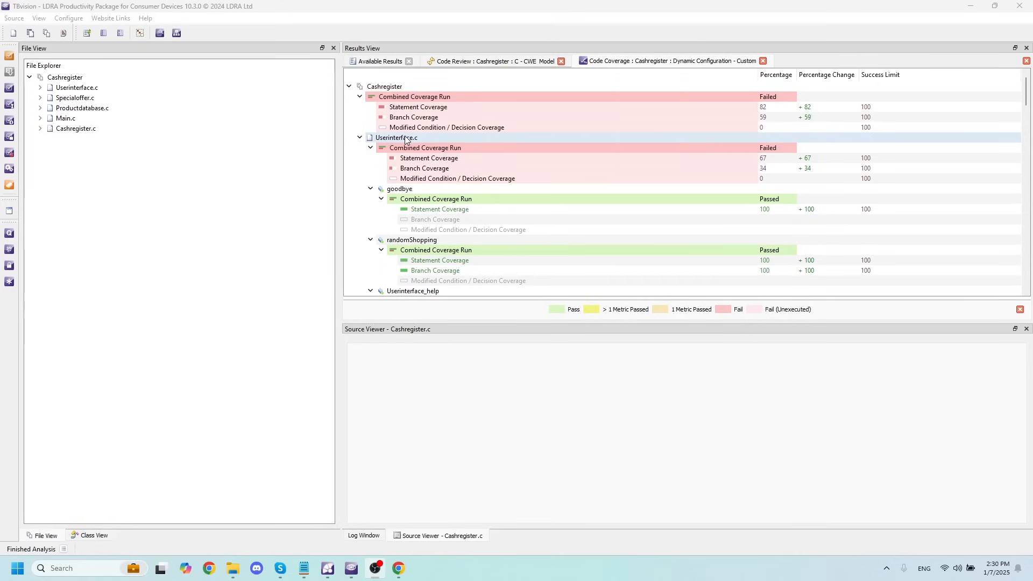
click(65, 77)
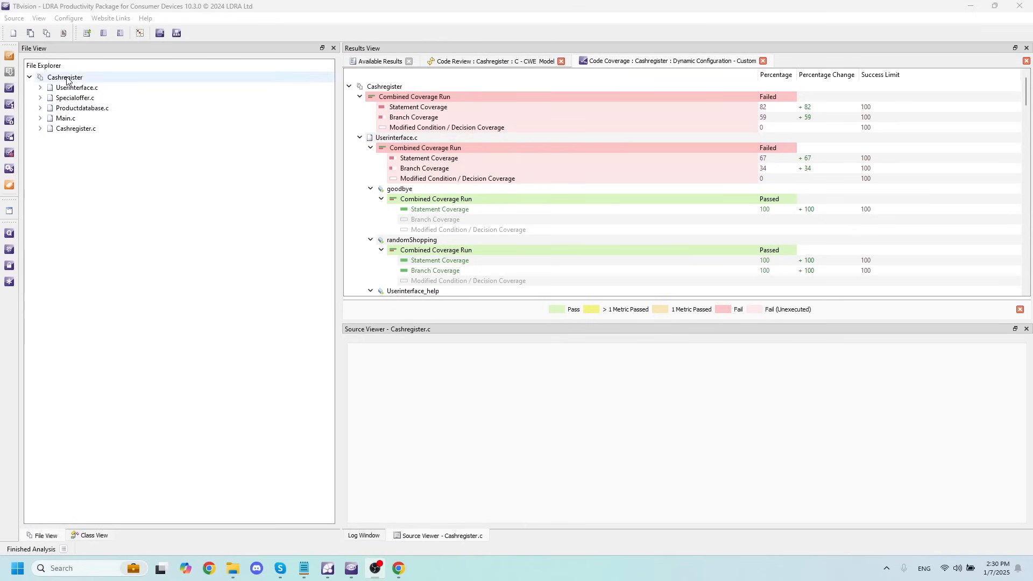
right_click(65, 78)
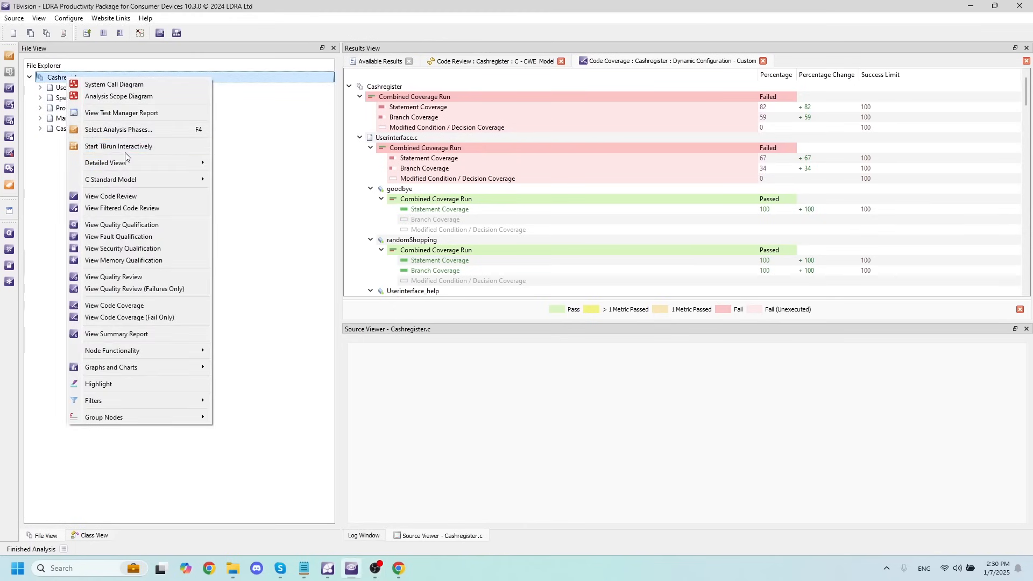
mouse_move(119, 145)
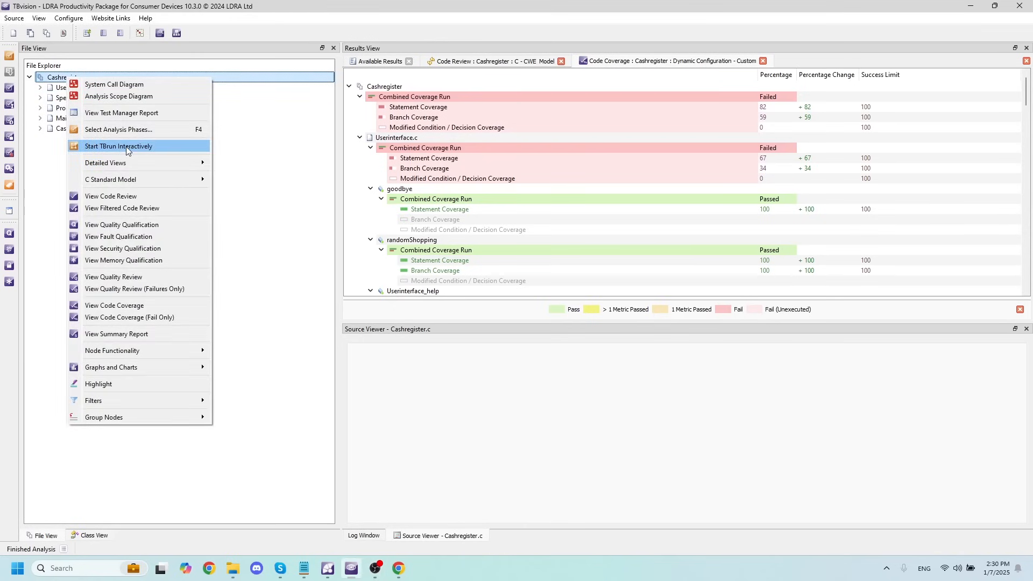
click(119, 145)
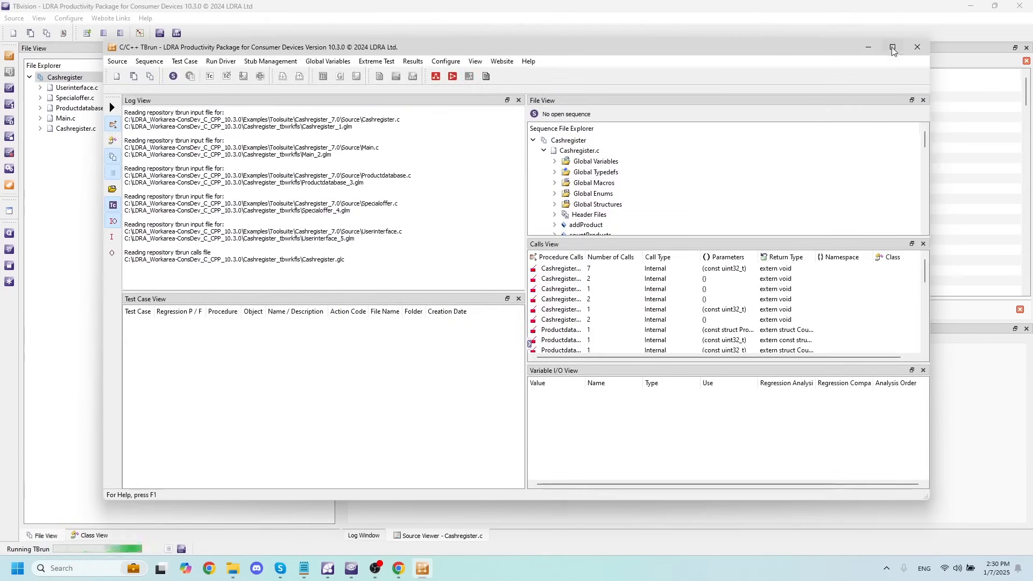
Maximise TBrun and create a new sequence named 'UT_' for Cashregister
click(892, 46)
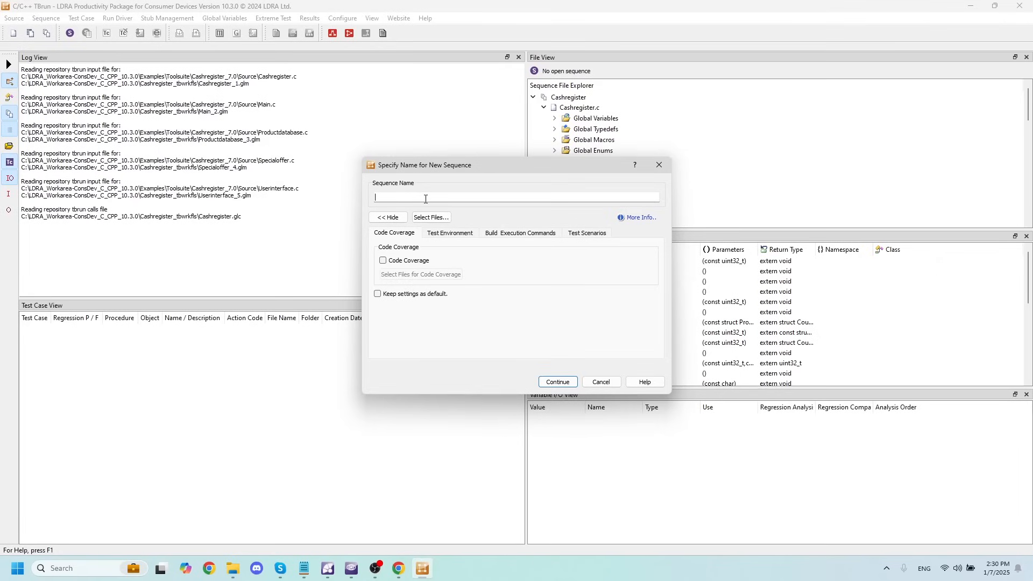
text(UT_)
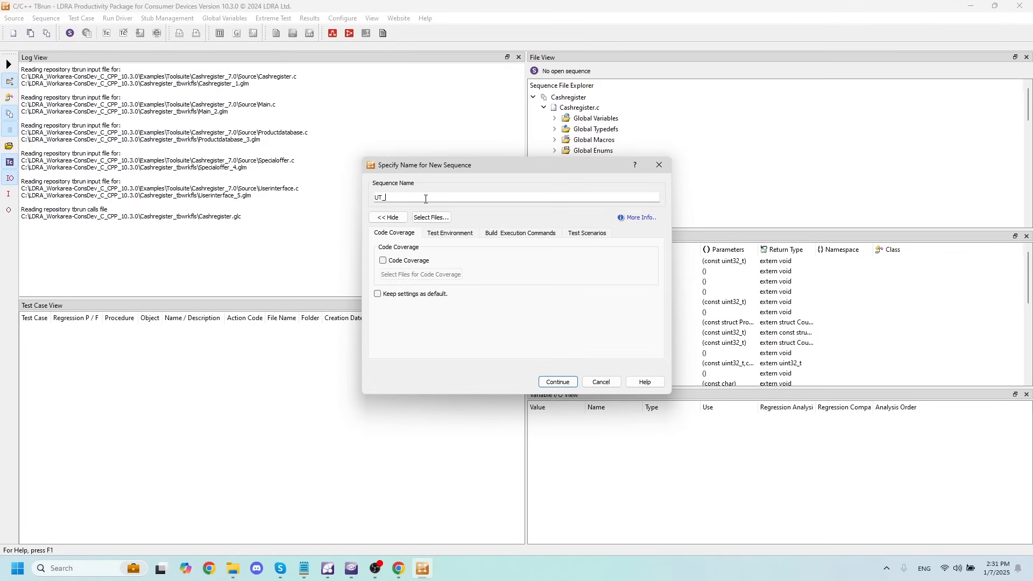
click(556, 381)
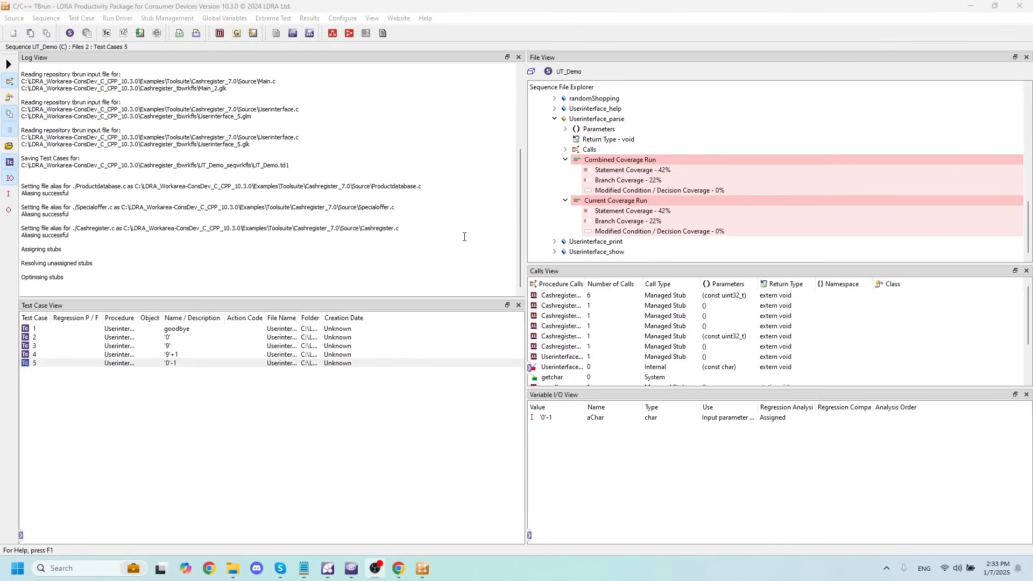
Generate, build and execute the test driver for the UT_Demo sequence
click(596, 118)
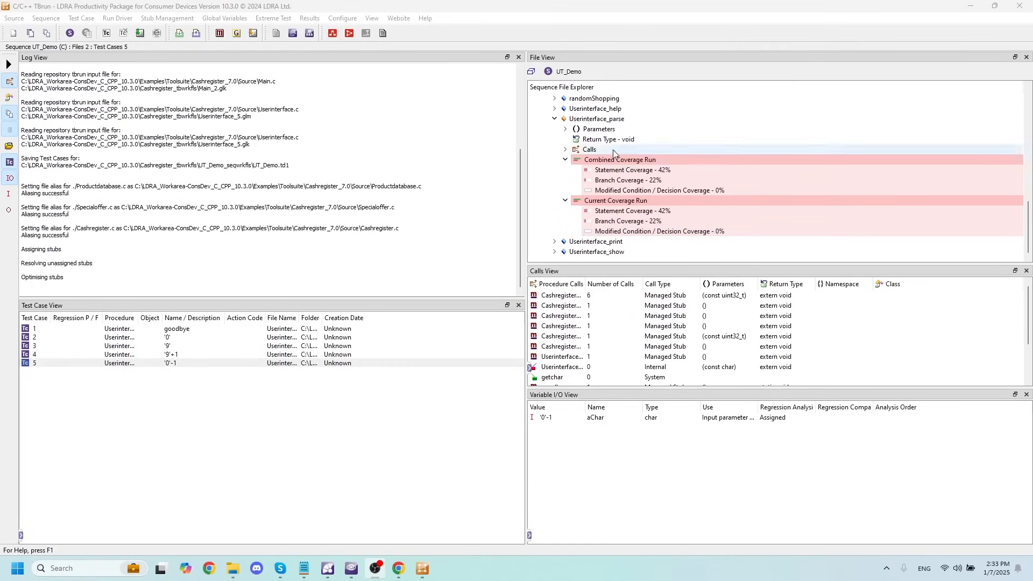
click(596, 118)
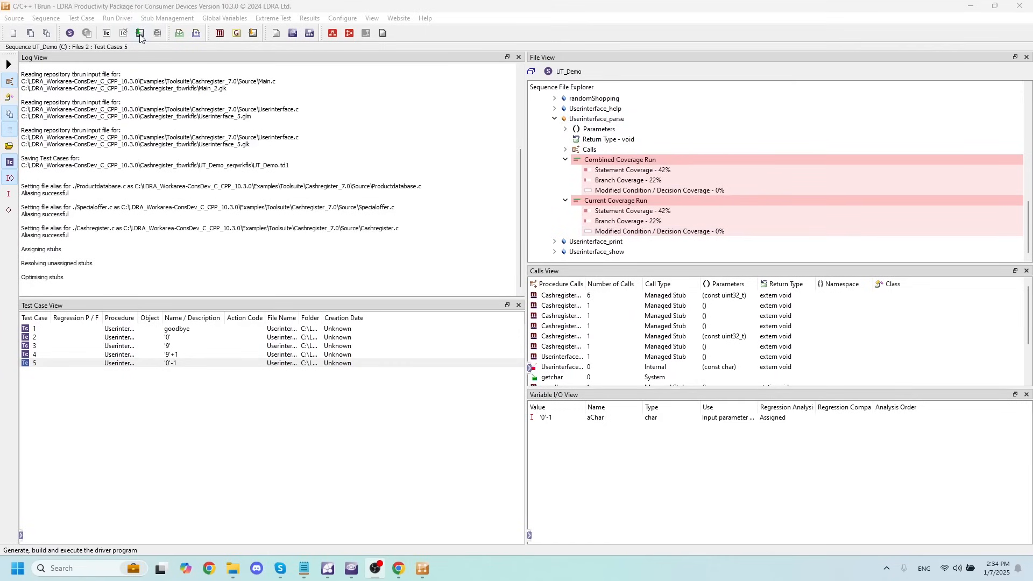
click(138, 33)
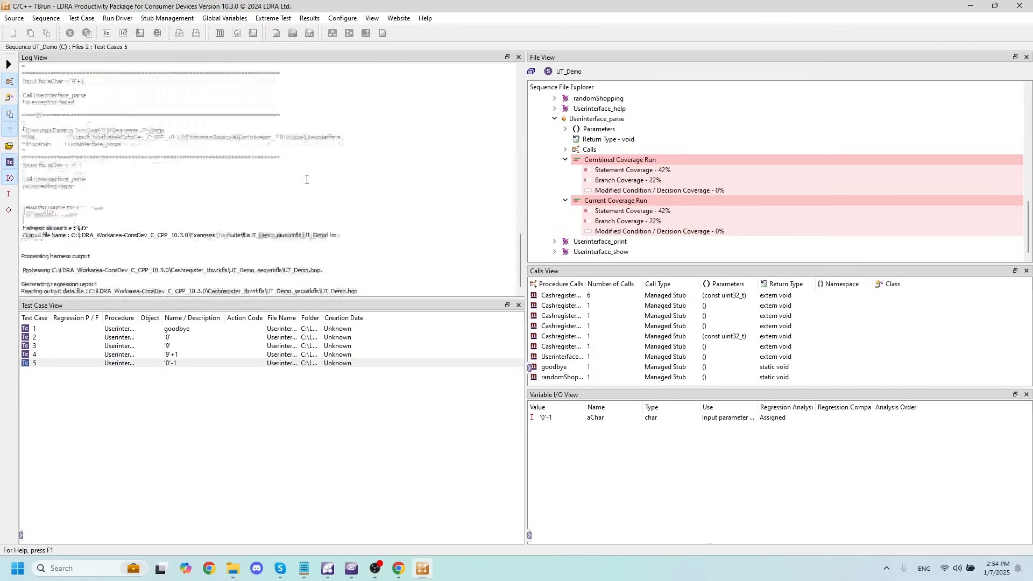